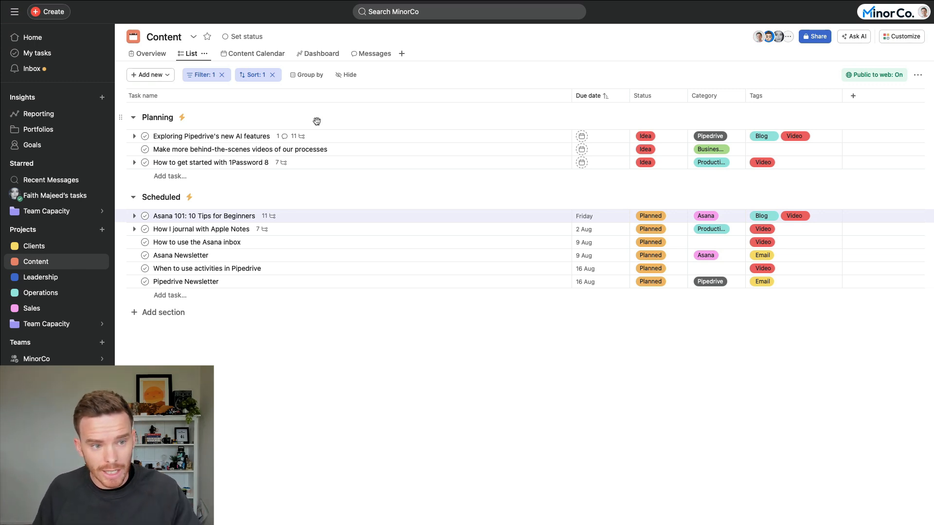
mouse_move(334, 205)
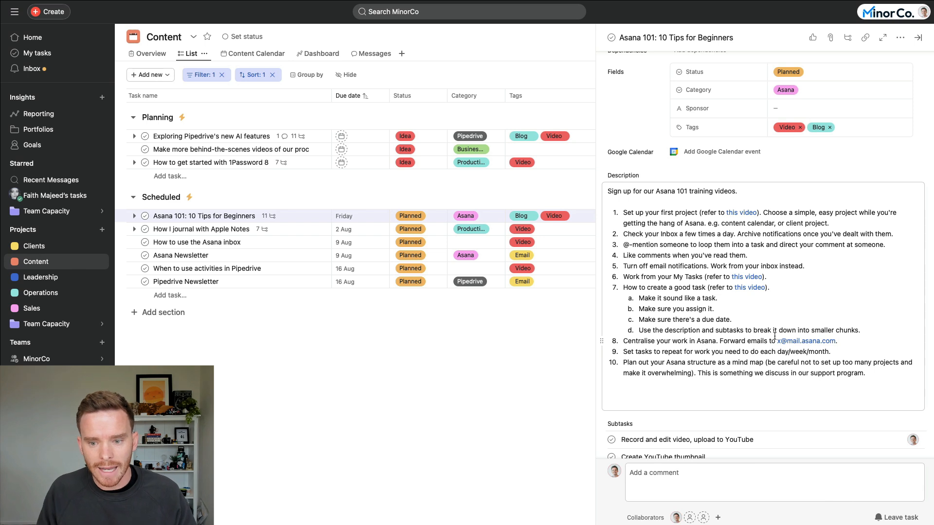
- Close the task pane, then collapse and re-expand the Scheduled section of the Content list
left_click(919, 38)
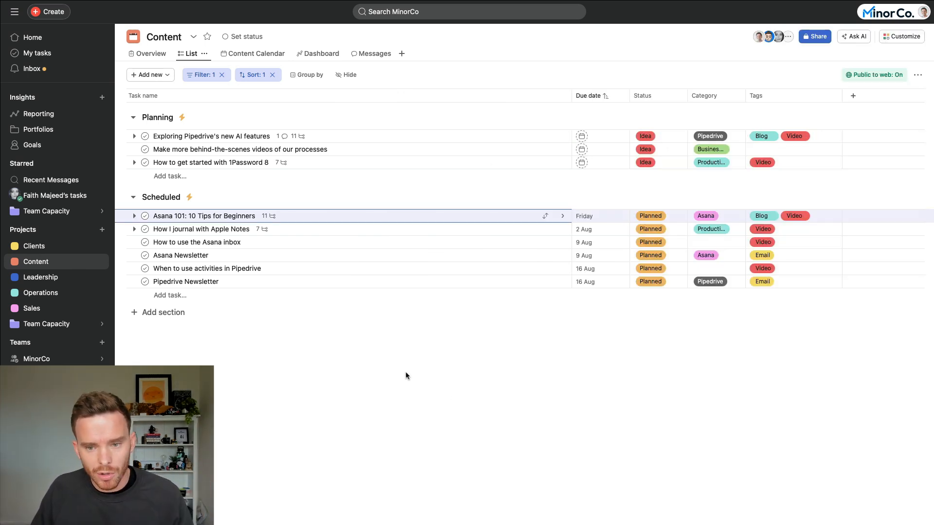
mouse_move(397, 341)
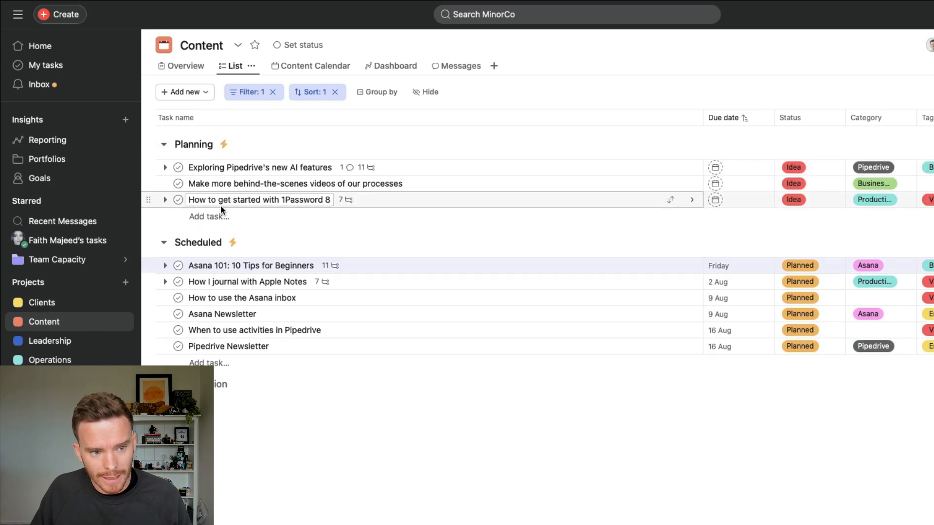
left_click(163, 242)
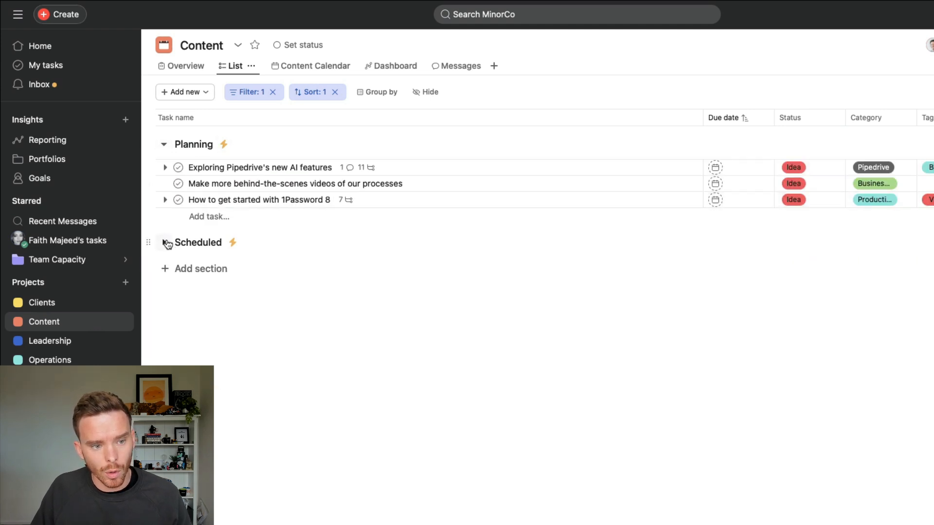
left_click(164, 242)
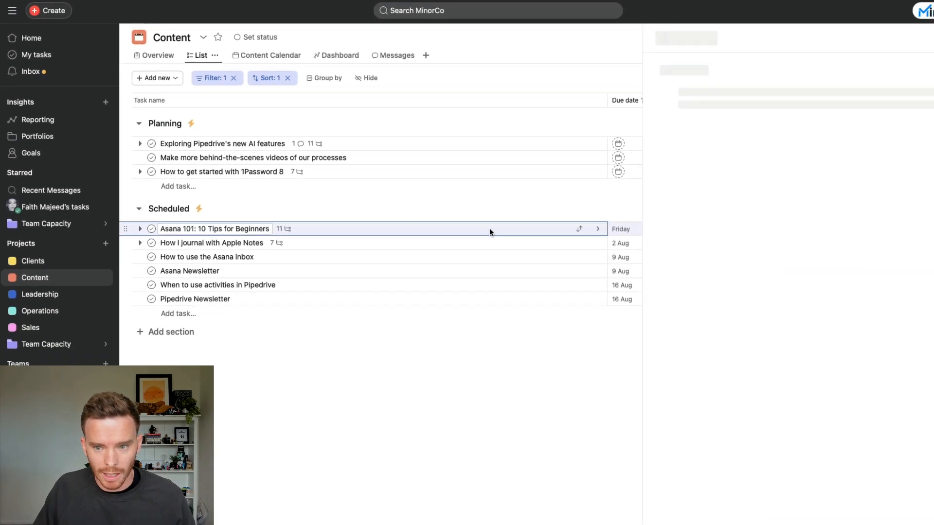
- Open 'Asana 101: 10 Tips for Beginners', review its description and subtasks, then close it
left_click(214, 228)
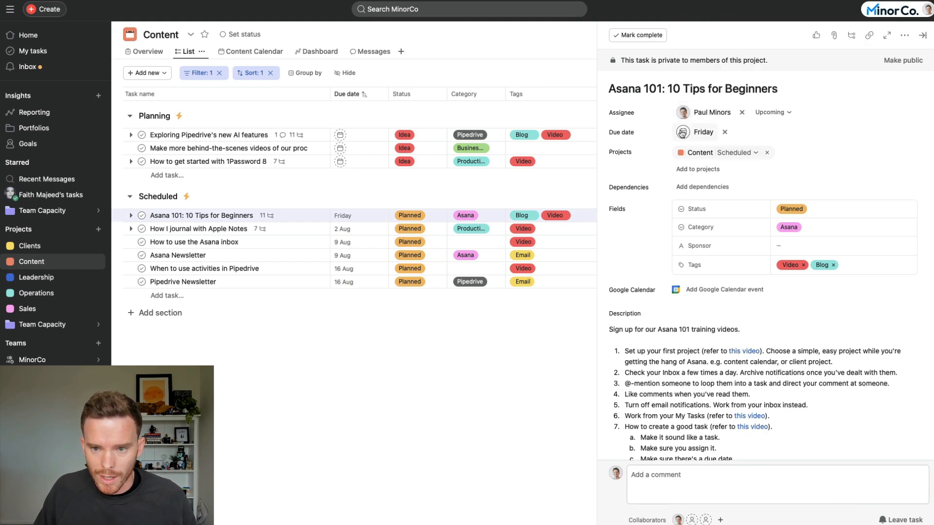
scroll("down", 3)
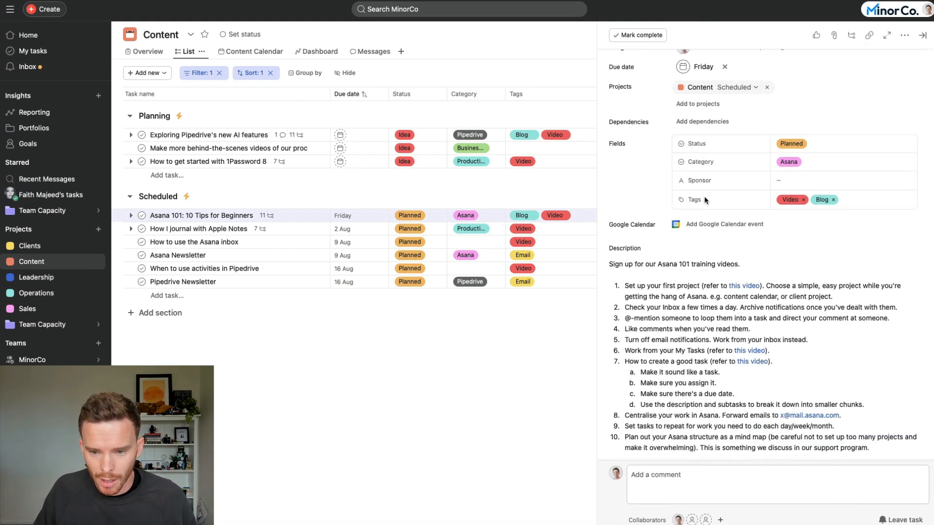
scroll("down", 3)
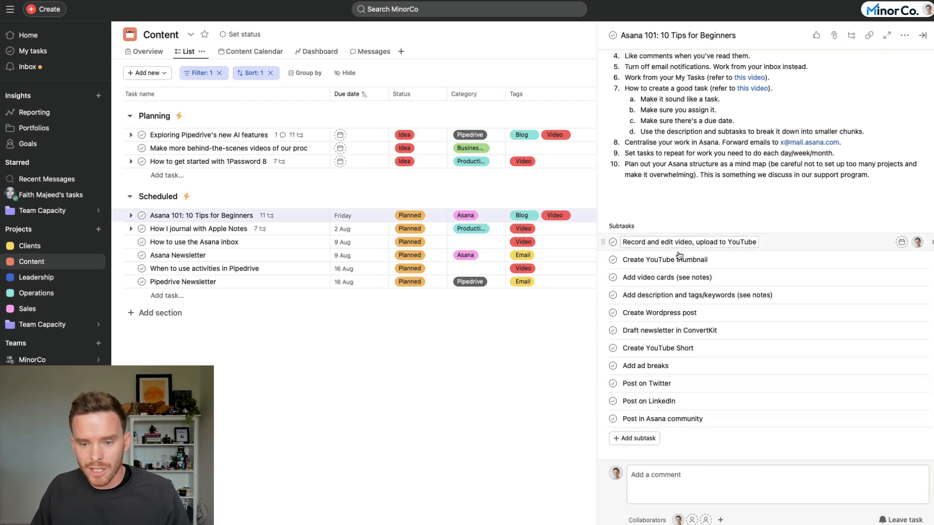
left_click(697, 295)
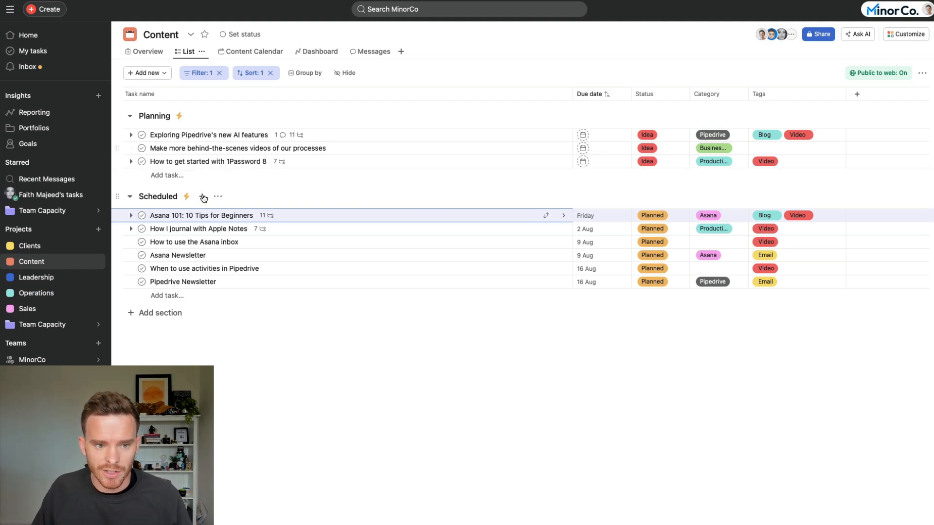
mouse_move(334, 190)
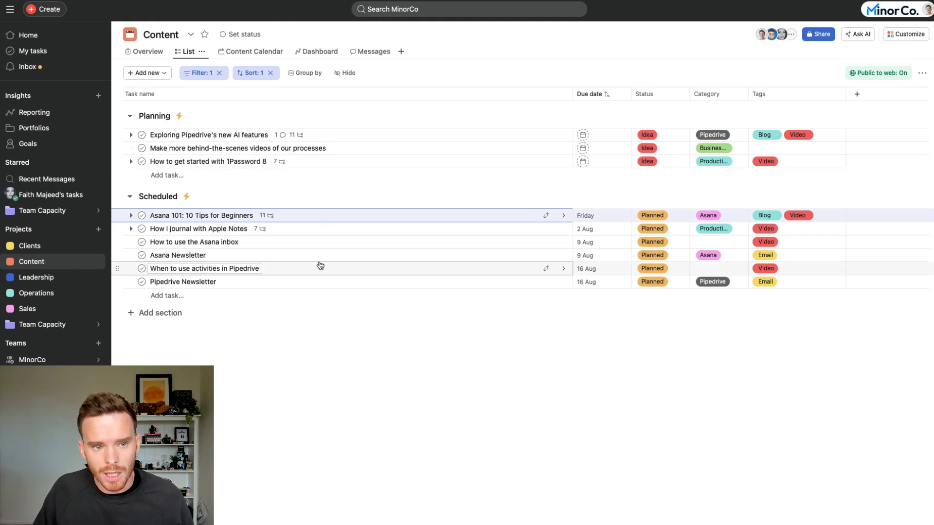
left_click(254, 52)
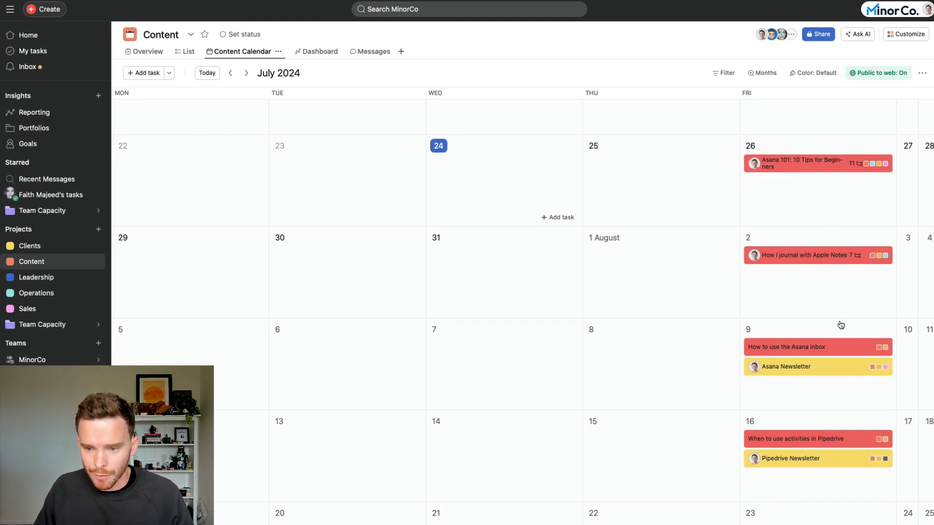
mouse_move(741, 289)
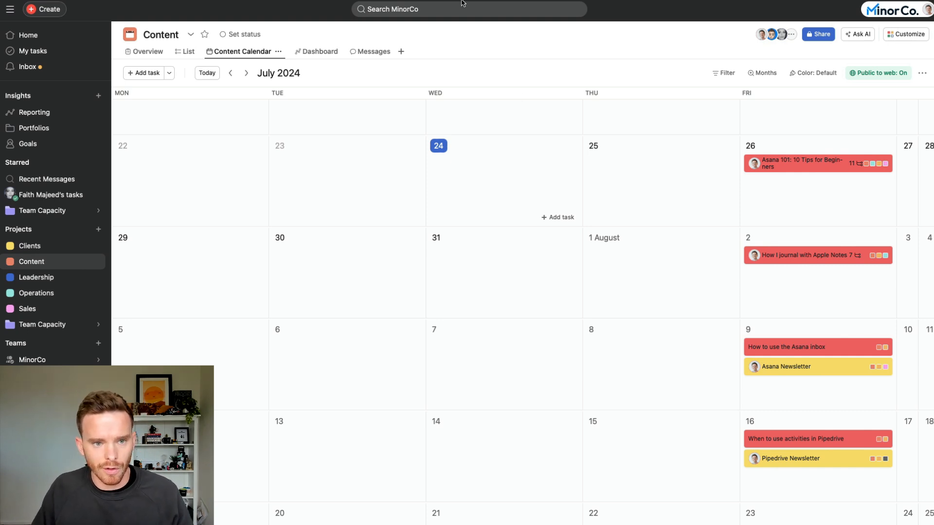
left_click(401, 52)
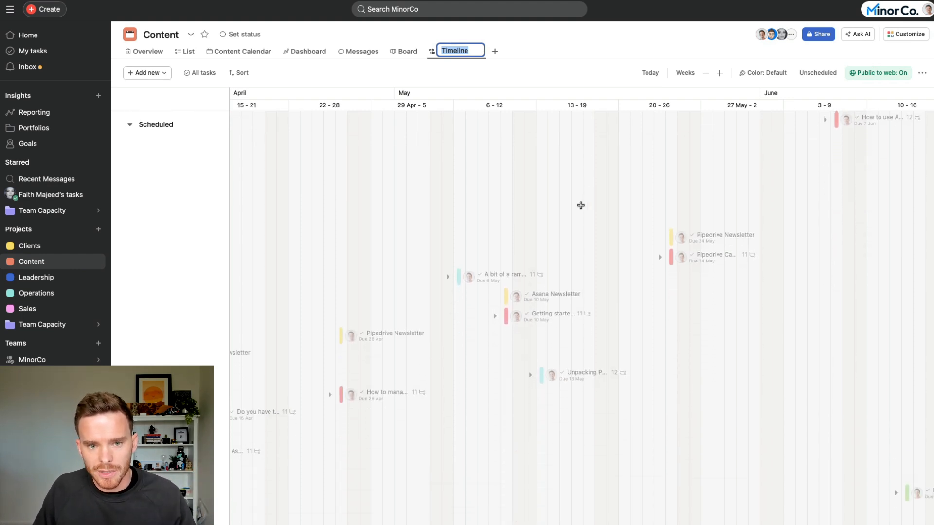
left_click(188, 52)
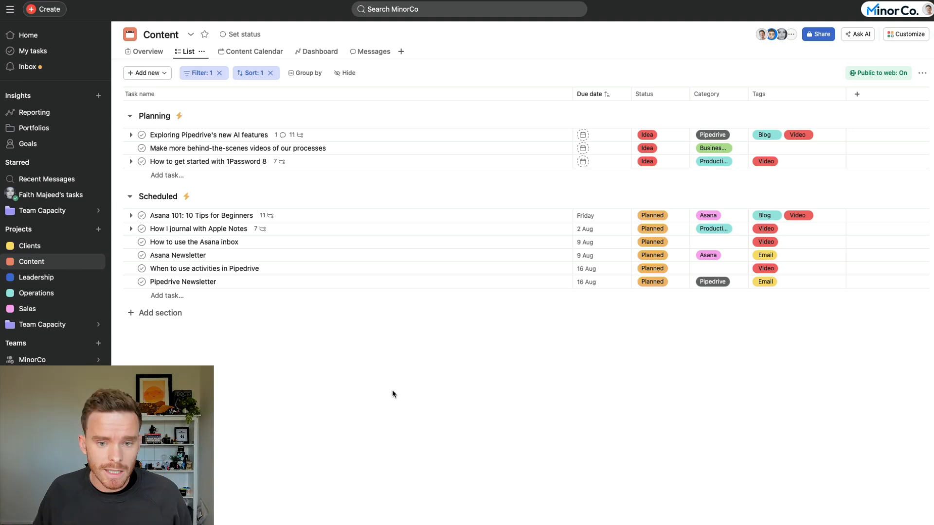
mouse_move(342, 327)
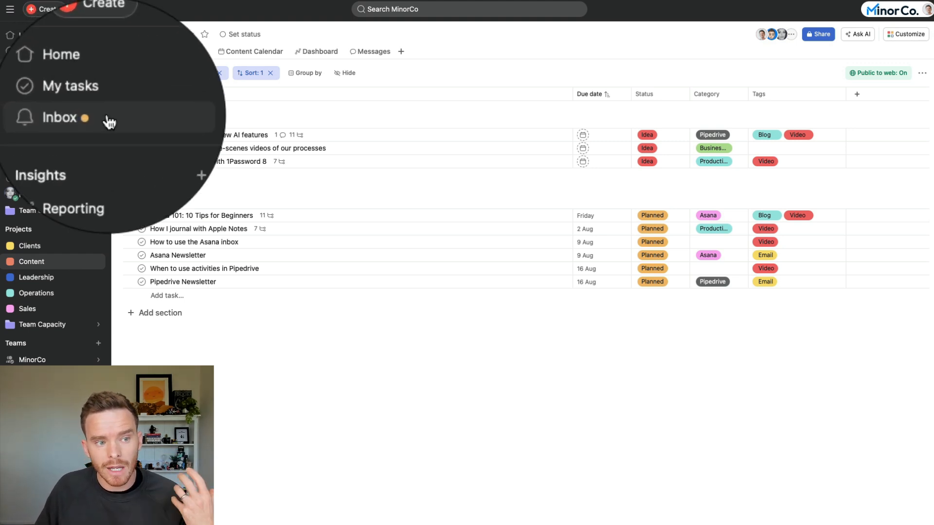
left_click(59, 118)
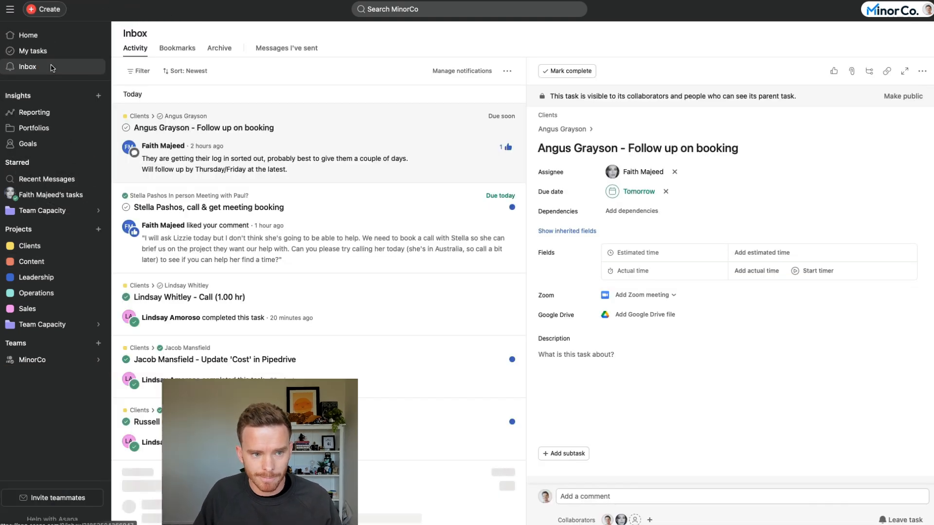
scroll("down", 3)
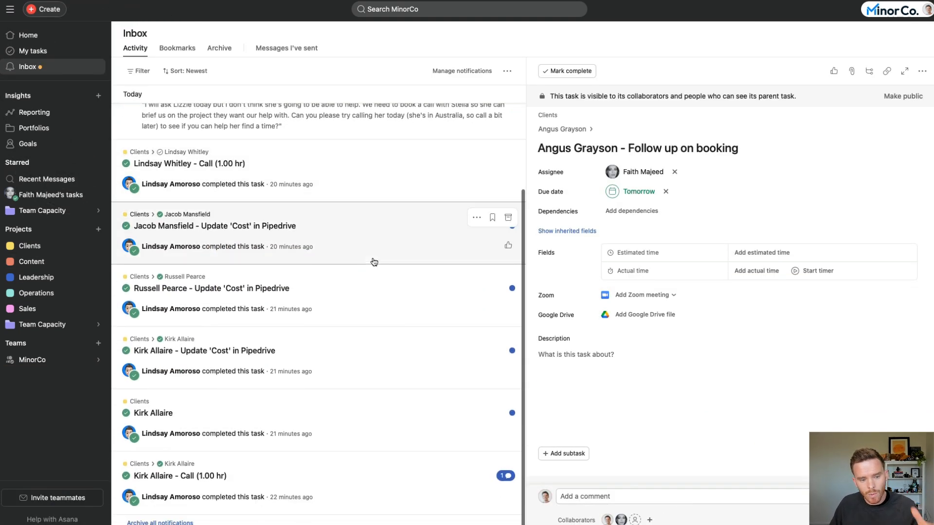
mouse_move(376, 286)
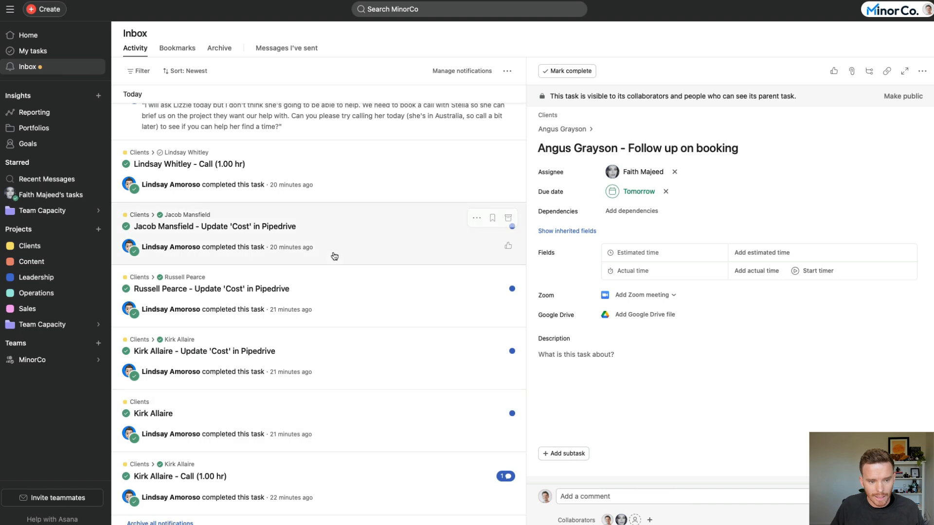
left_click(211, 289)
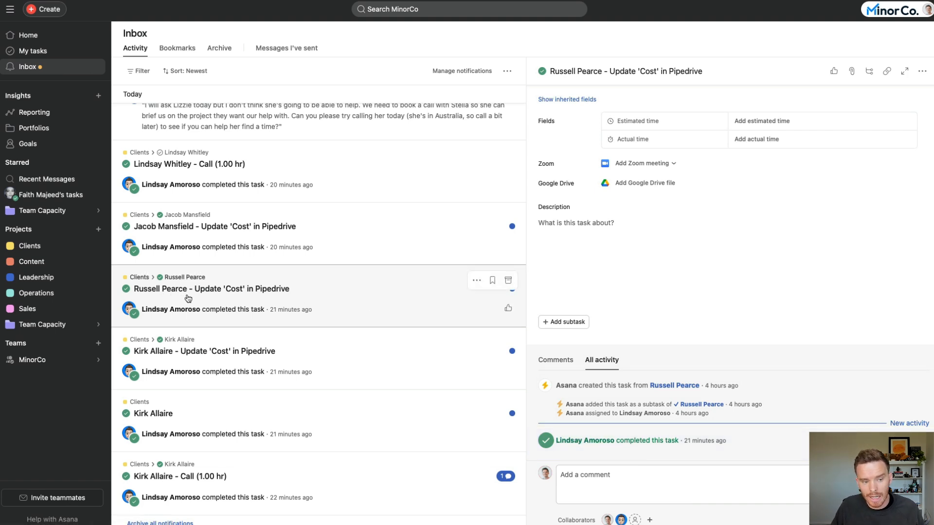
mouse_move(454, 309)
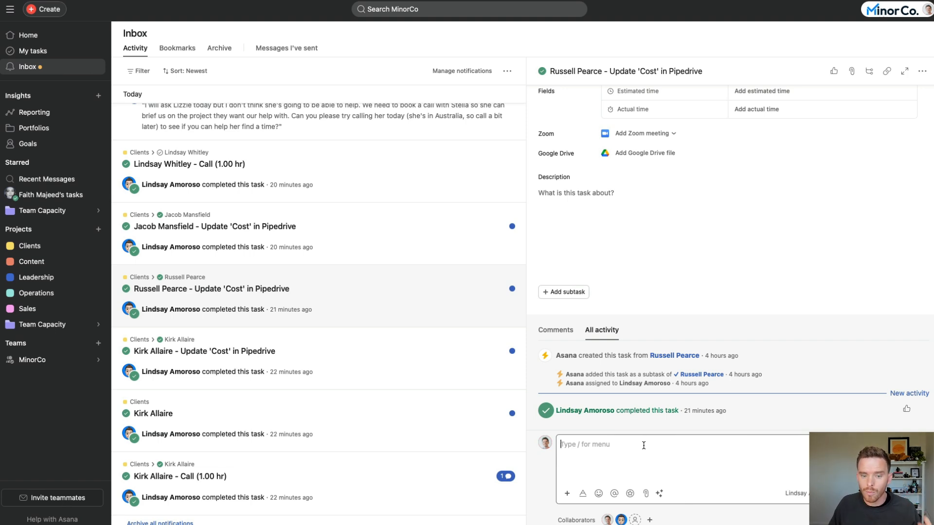
mouse_move(514, 314)
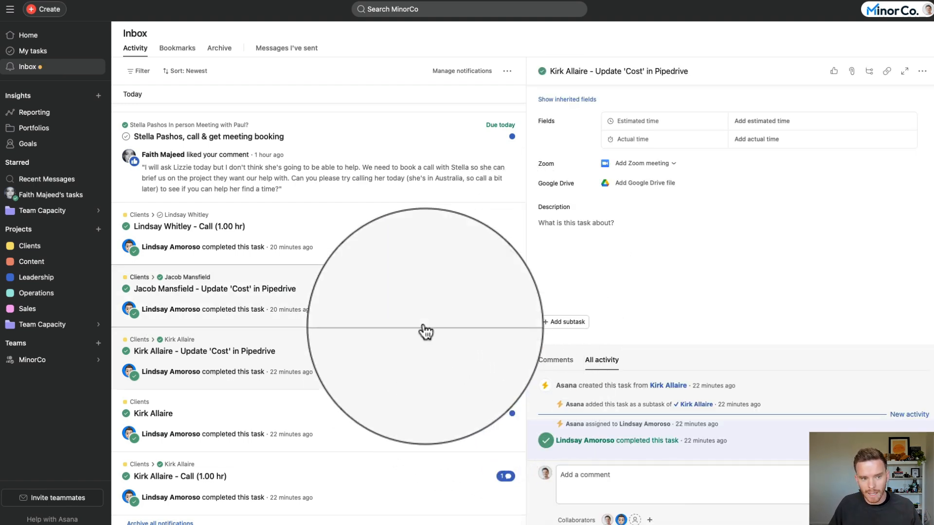
left_click(219, 47)
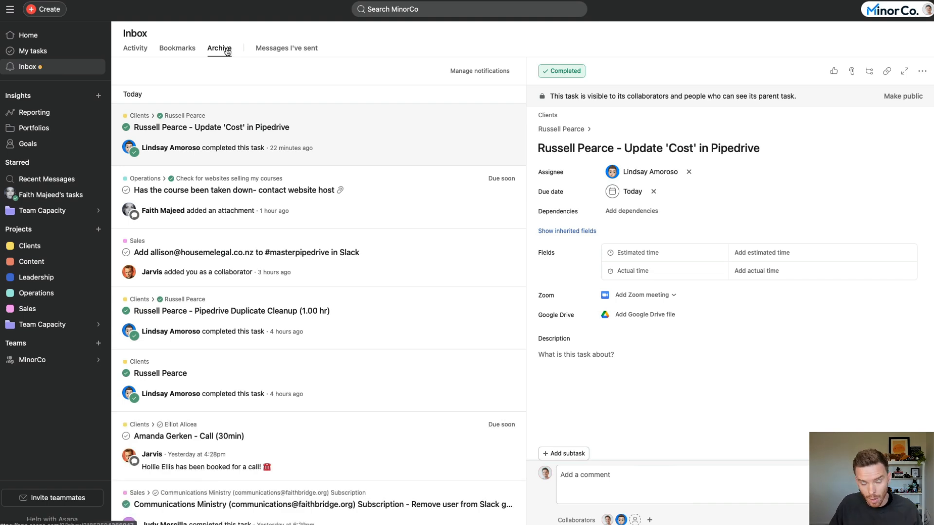
left_click(134, 48)
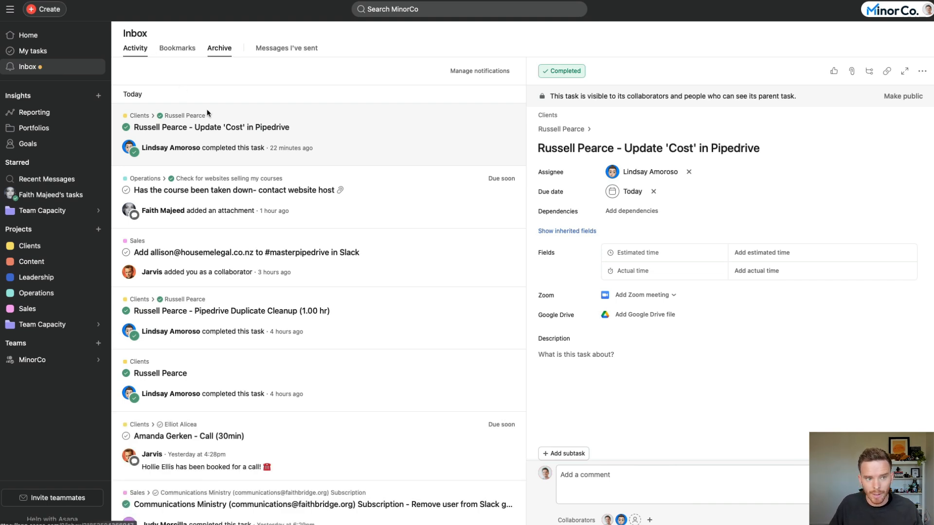
left_click(134, 48)
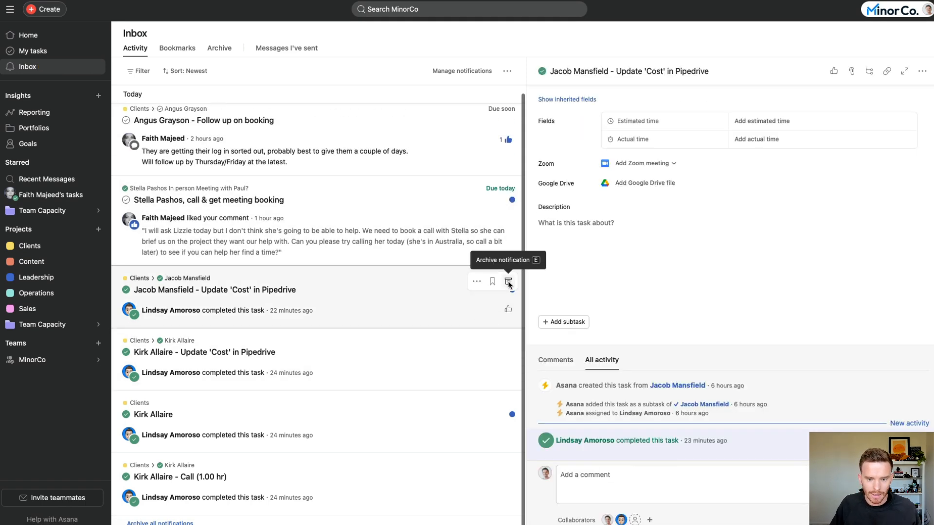
left_click(507, 281)
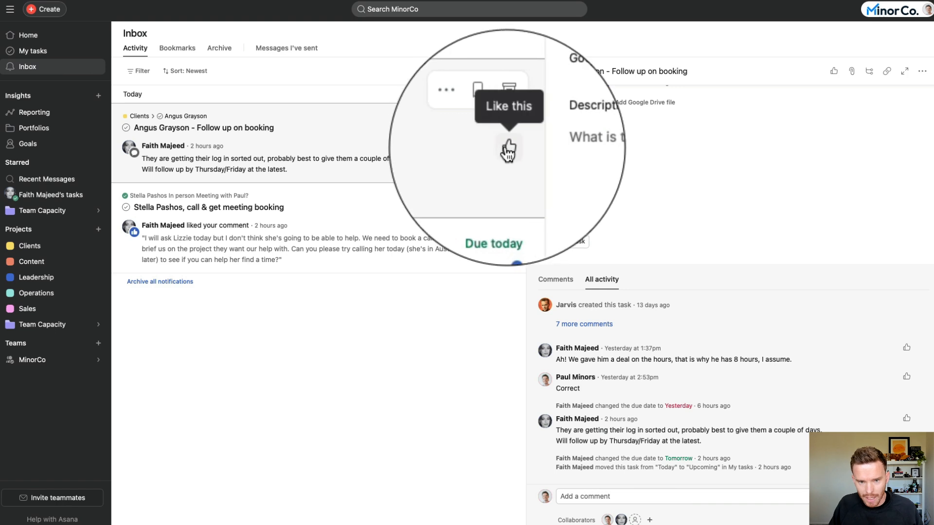
left_click(507, 148)
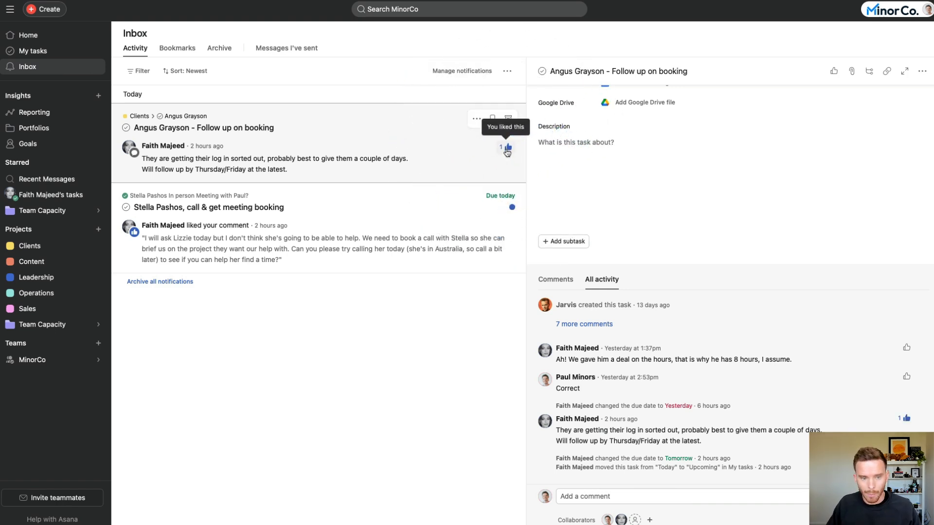
left_click(208, 206)
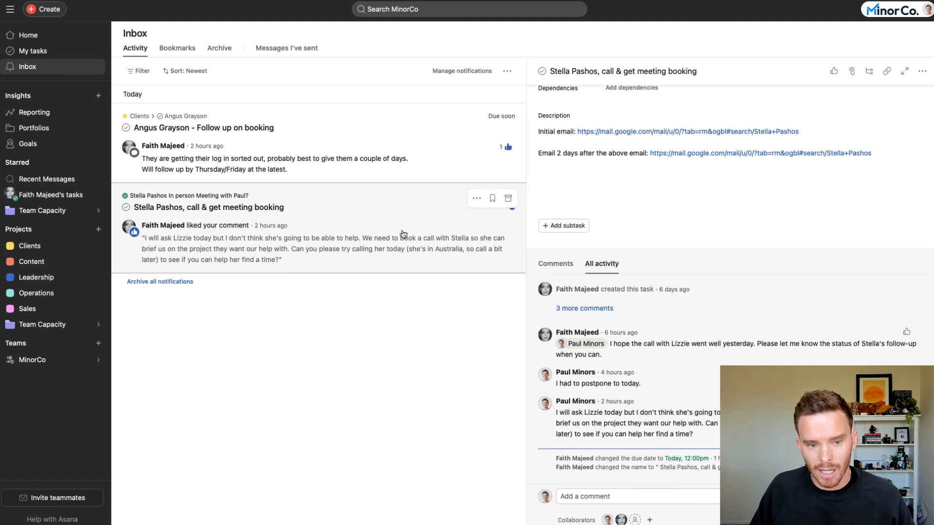
mouse_move(304, 239)
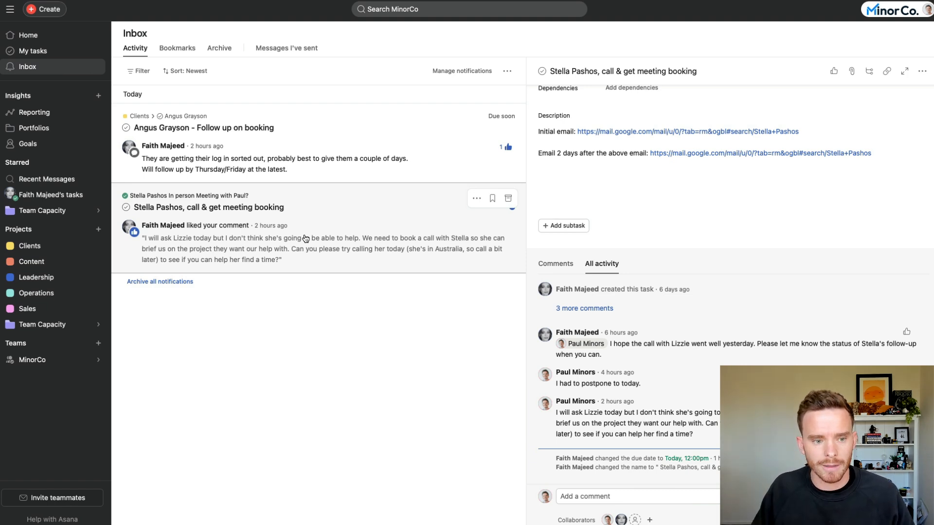
mouse_move(507, 198)
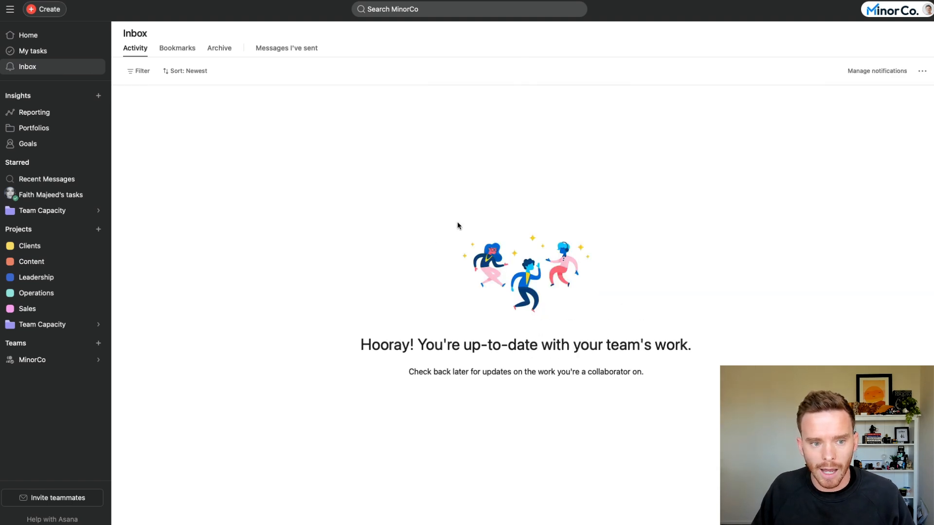
mouse_move(424, 249)
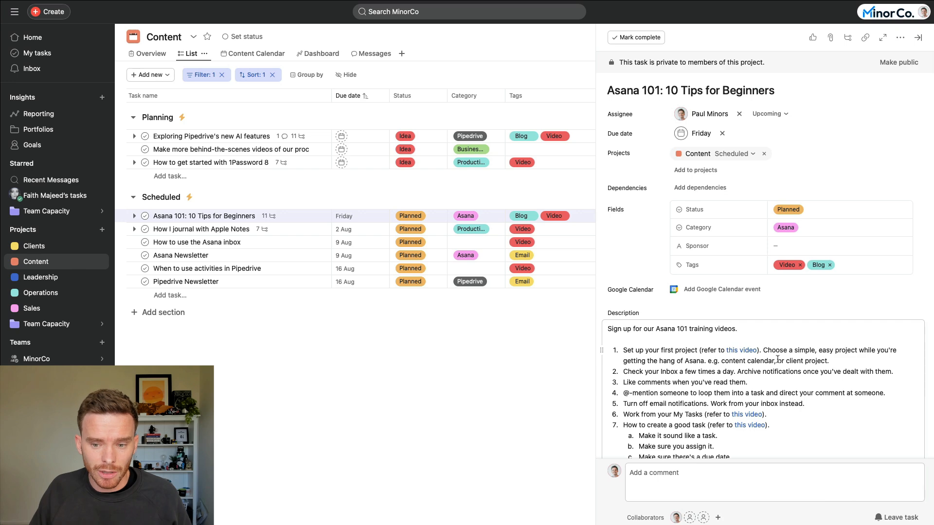
scroll("down", 3)
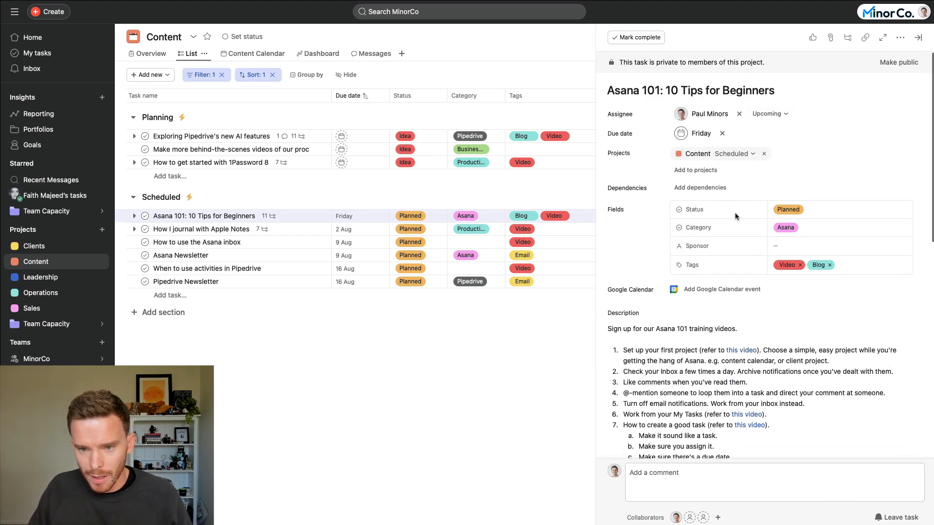
scroll("down", 3)
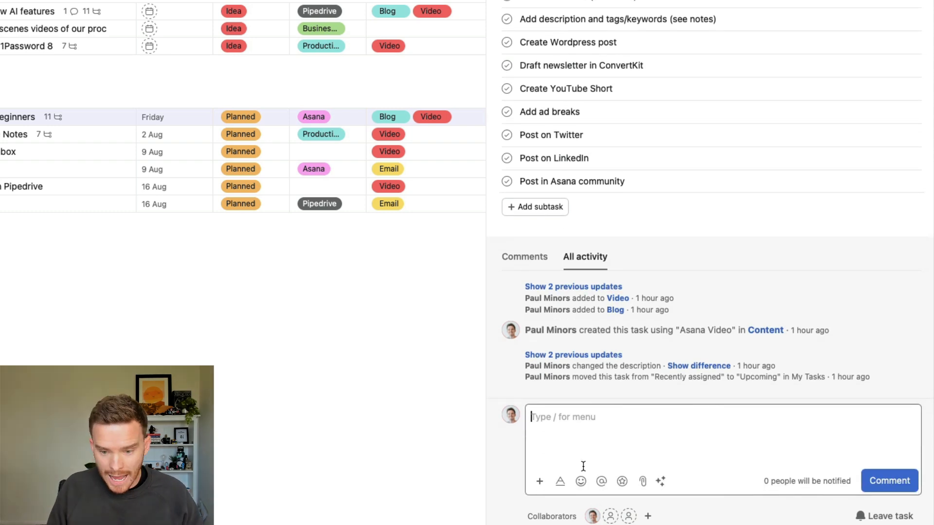
type("@lindsay")
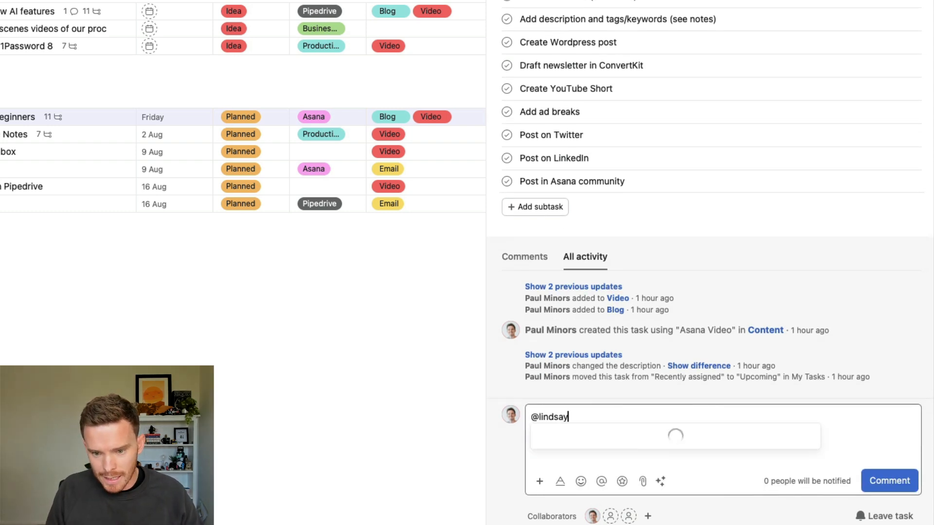
type("and @")
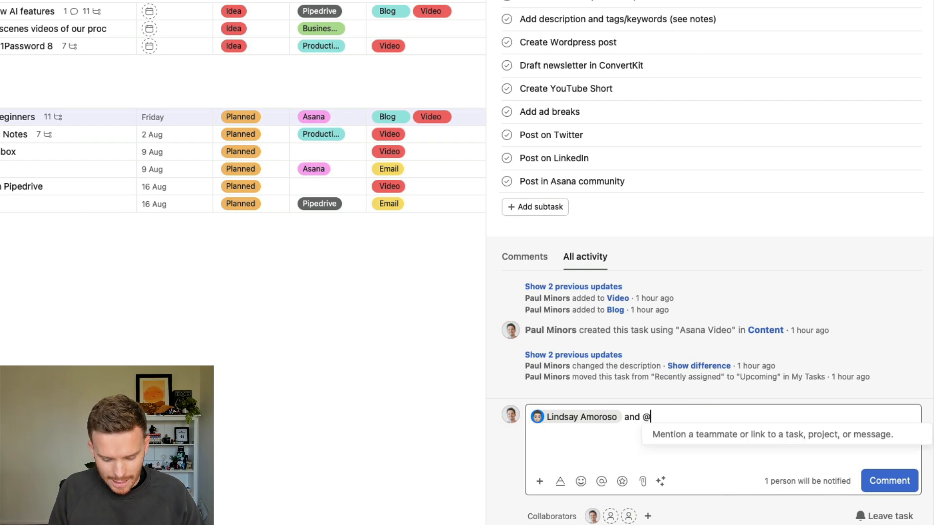
type("hol")
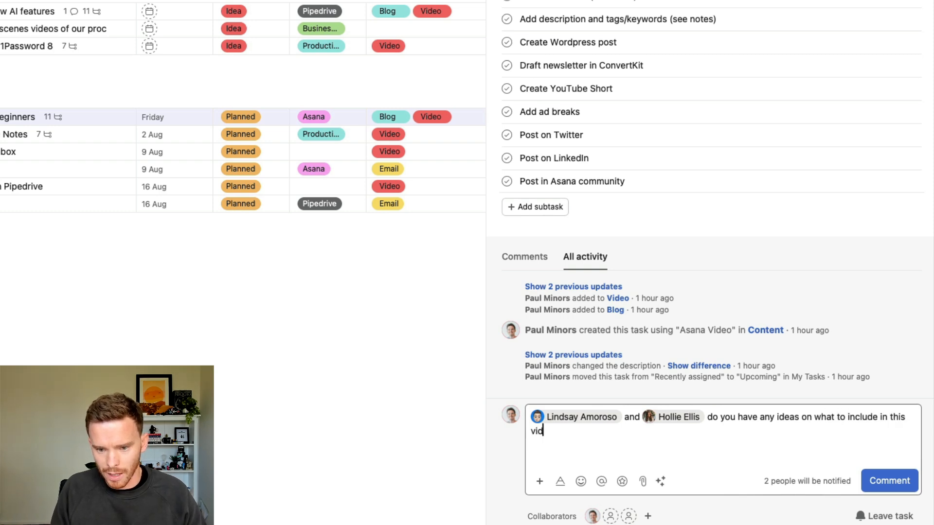
type("eo?")
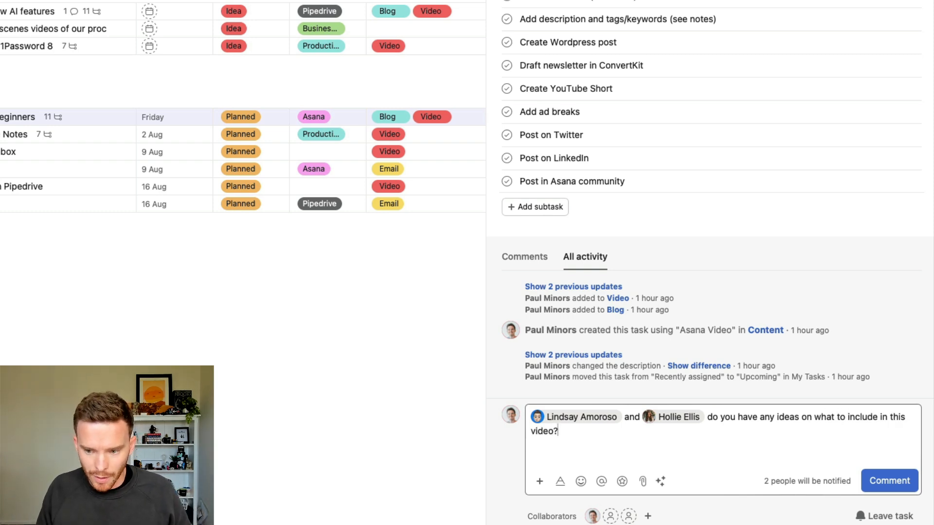
left_click(889, 481)
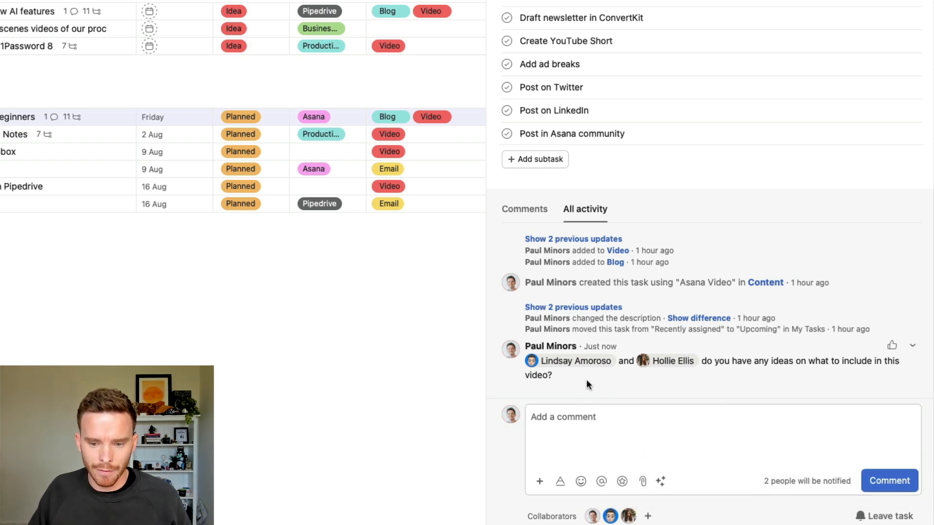
mouse_move(600, 385)
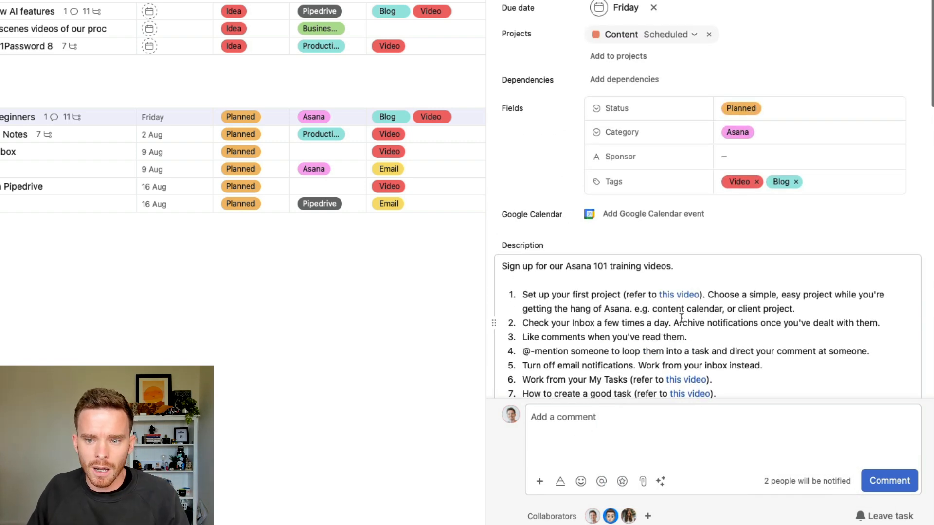
scroll("down", 3)
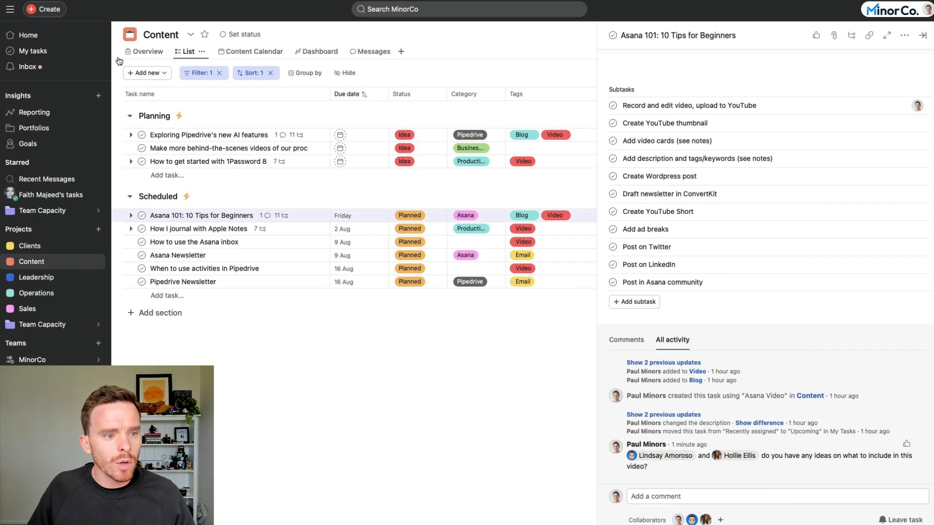
left_click(28, 66)
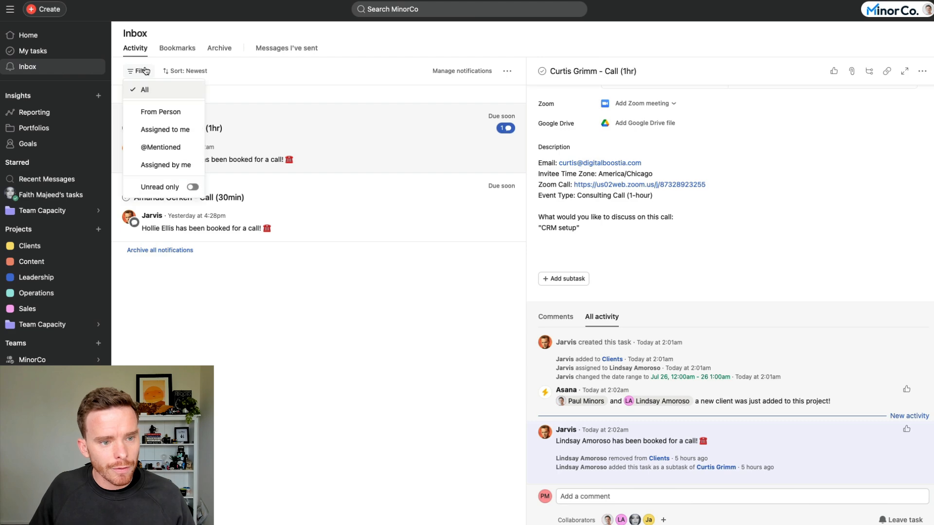
left_click(161, 147)
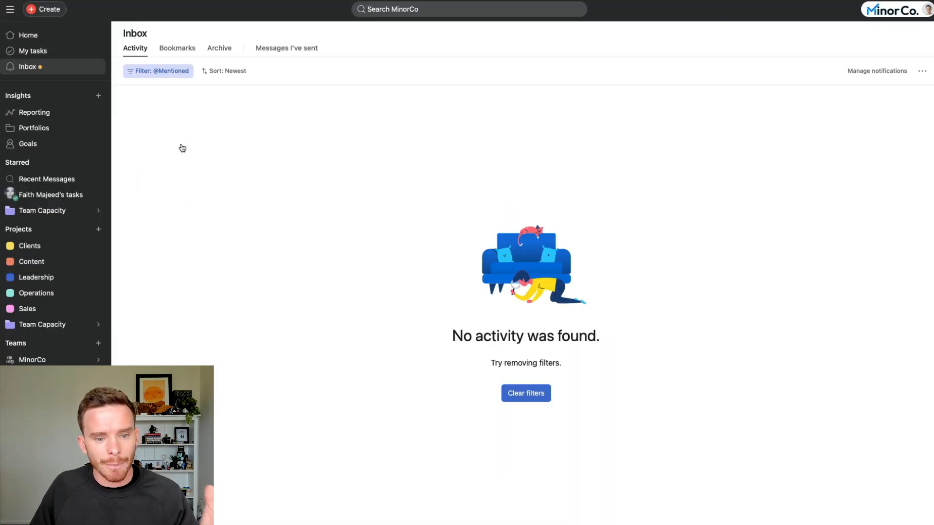
left_click(158, 71)
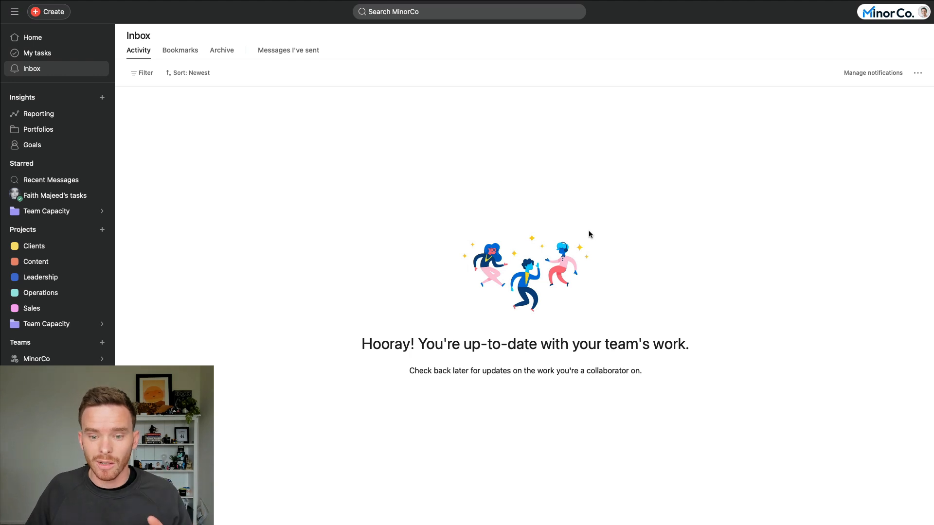
mouse_move(665, 189)
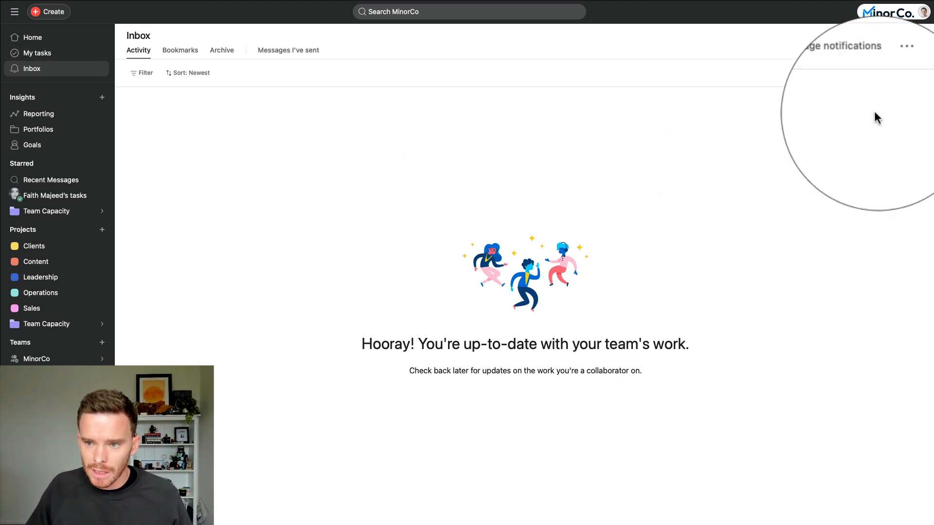
left_click(843, 46)
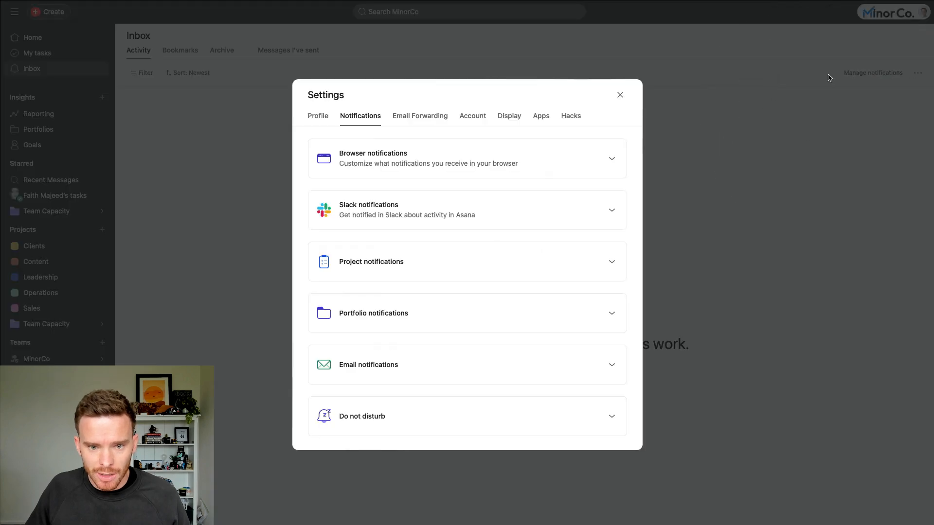
left_click(467, 365)
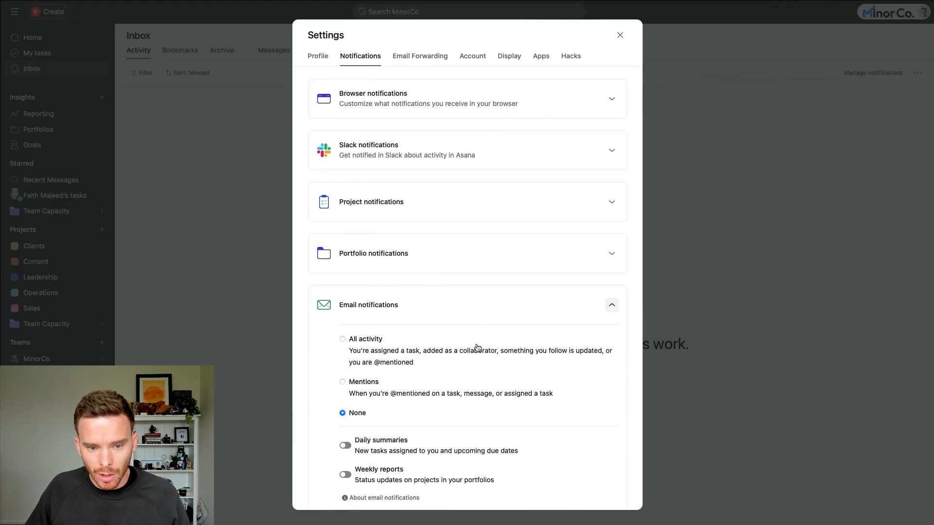
scroll("down", 3)
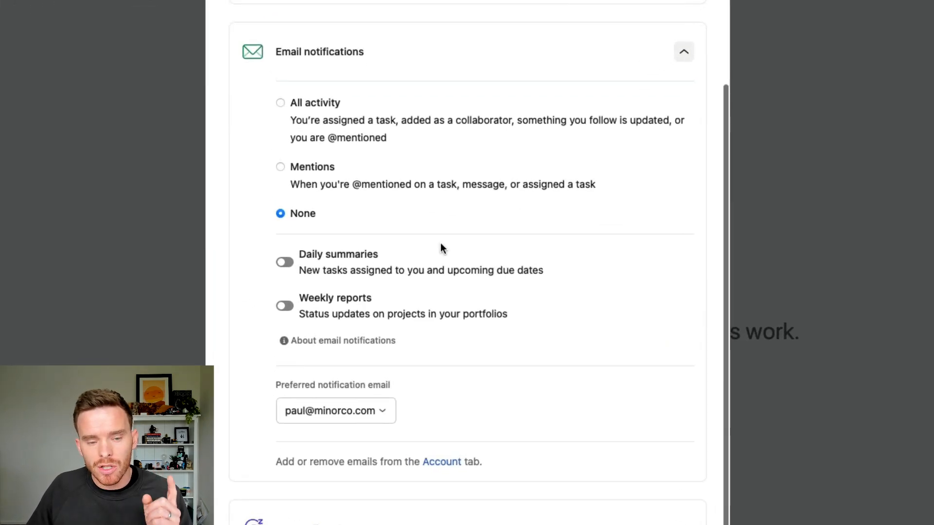
left_click(280, 103)
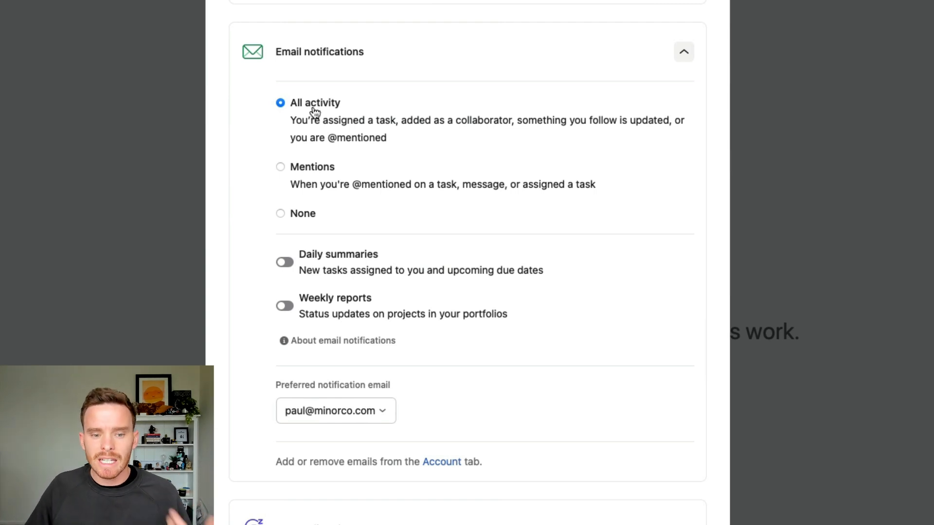
mouse_move(381, 137)
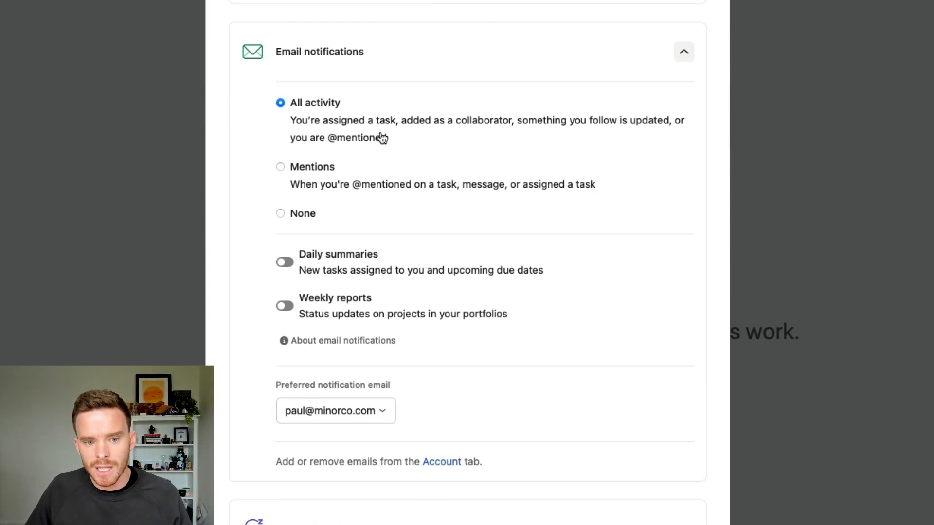
mouse_move(303, 214)
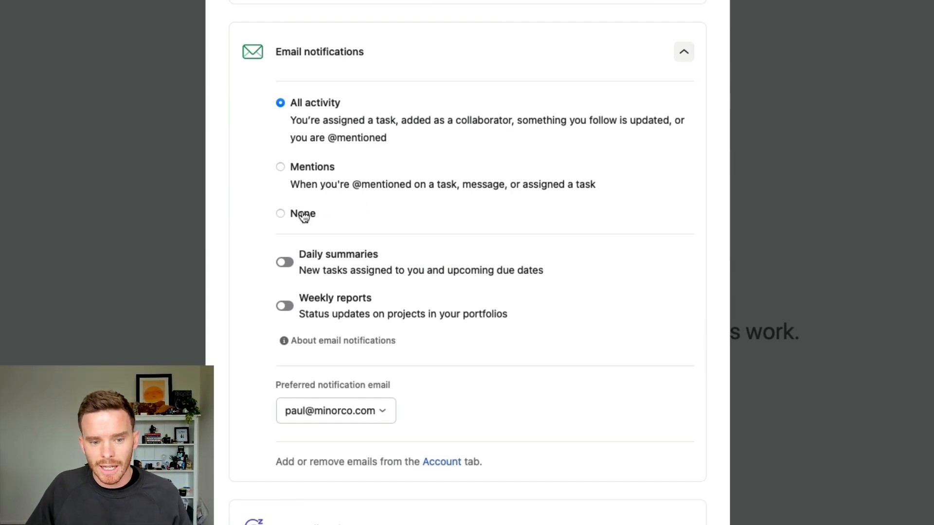
left_click(281, 213)
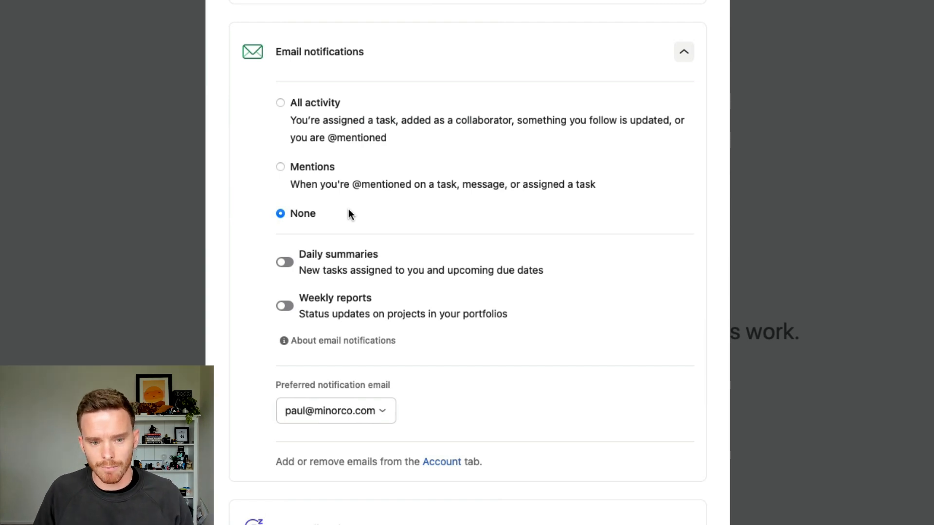
mouse_move(303, 107)
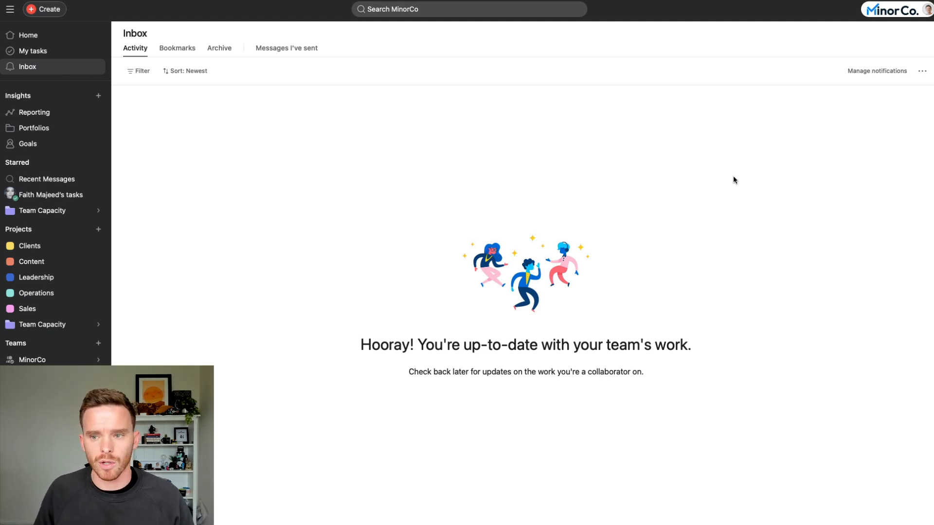
mouse_move(877, 71)
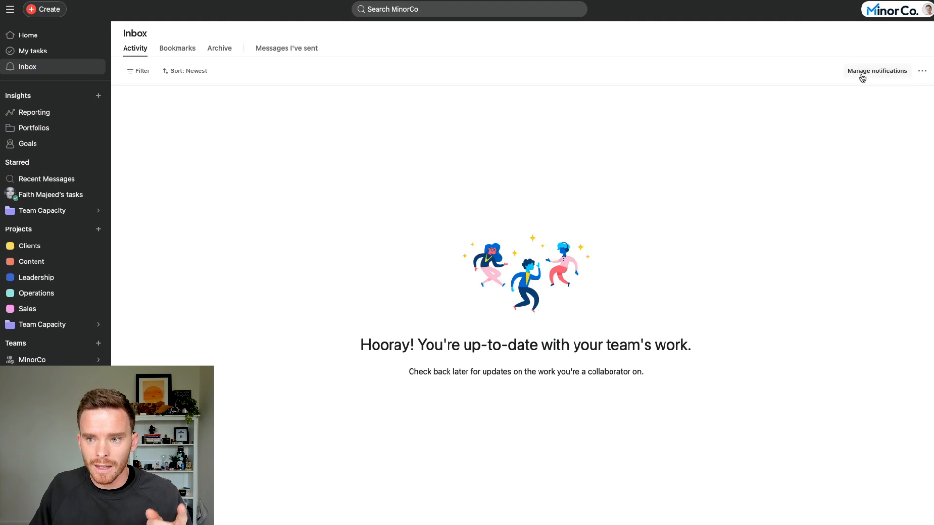
left_click(876, 71)
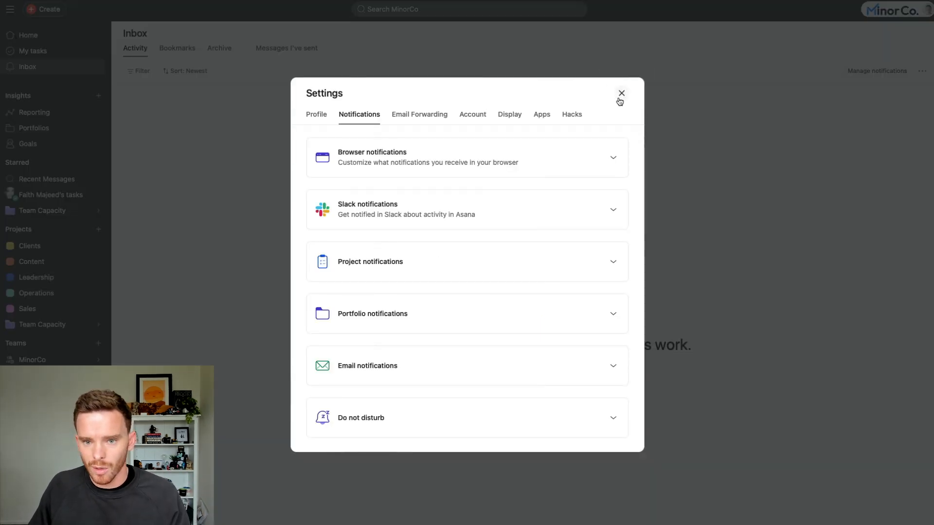
left_click(622, 94)
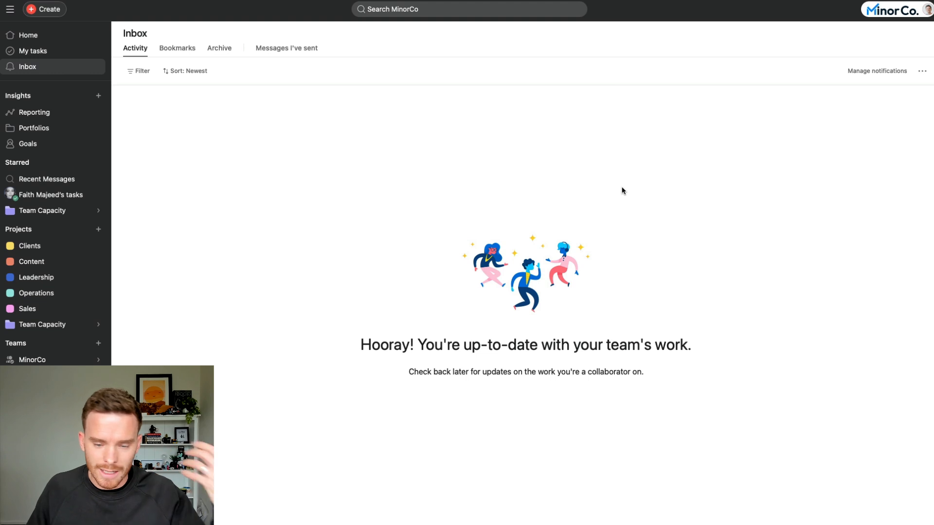
mouse_move(634, 187)
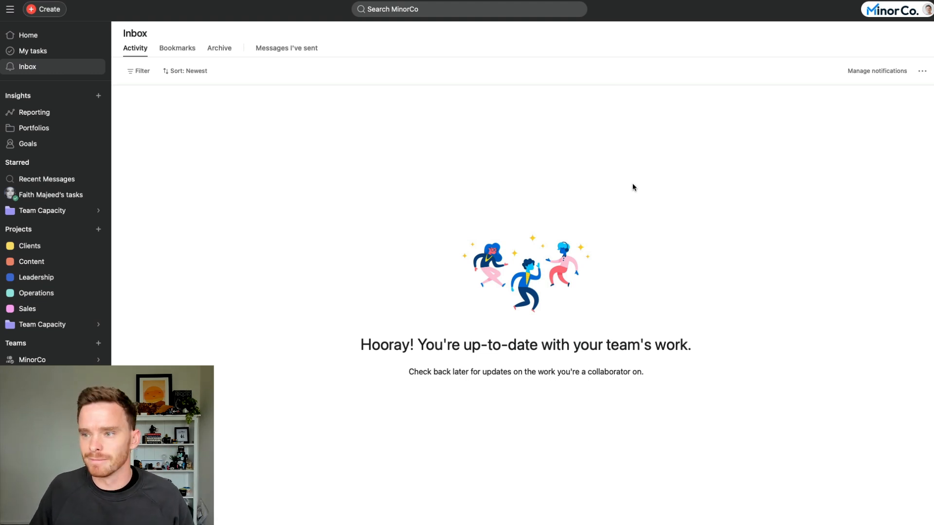
- In My tasks, give 'Record and edit video, upload to YouTube' a due date of Today
left_click(33, 50)
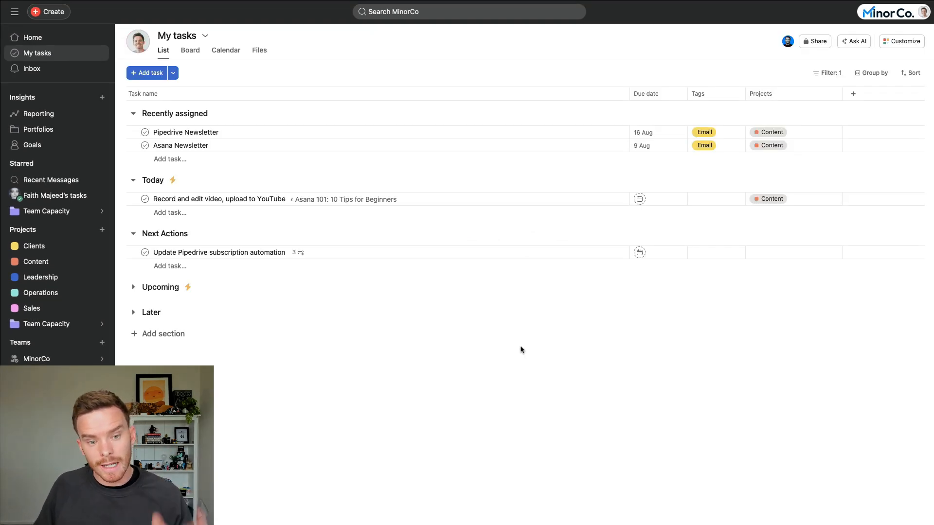
mouse_move(465, 312)
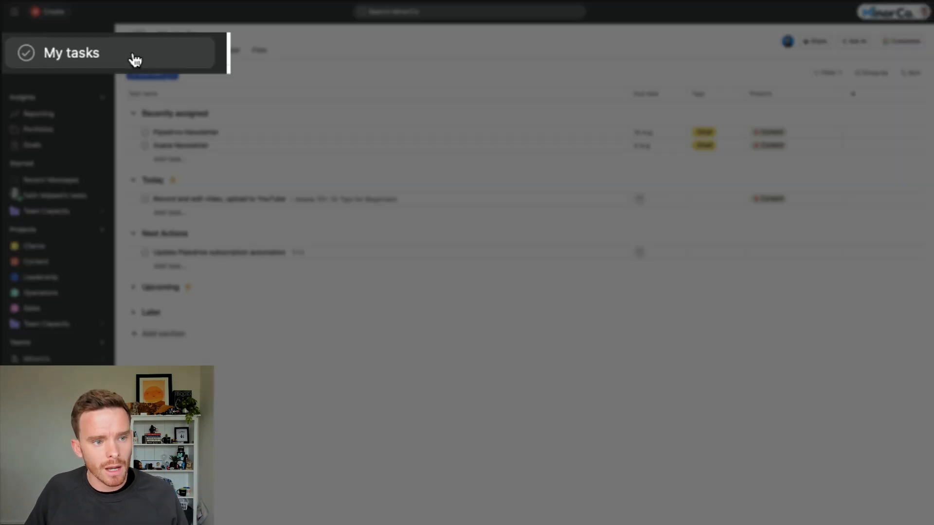
mouse_move(147, 60)
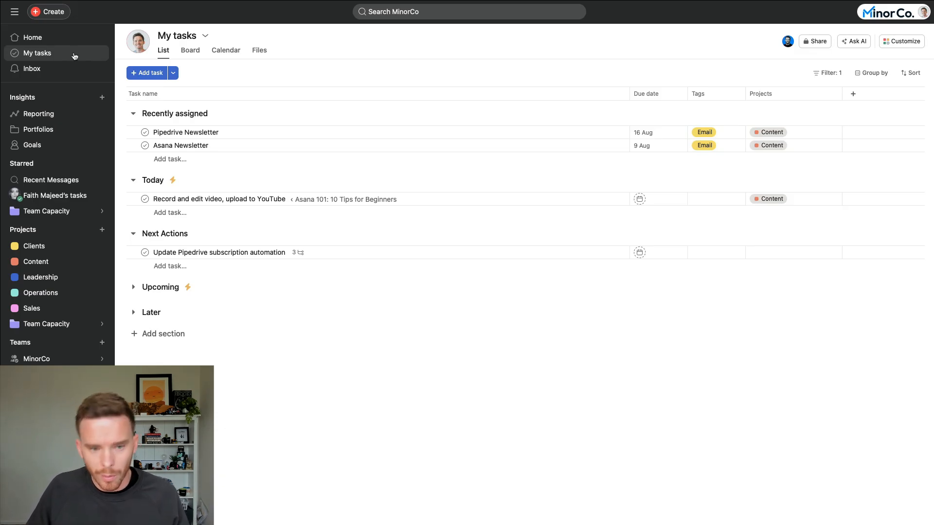
left_click(219, 199)
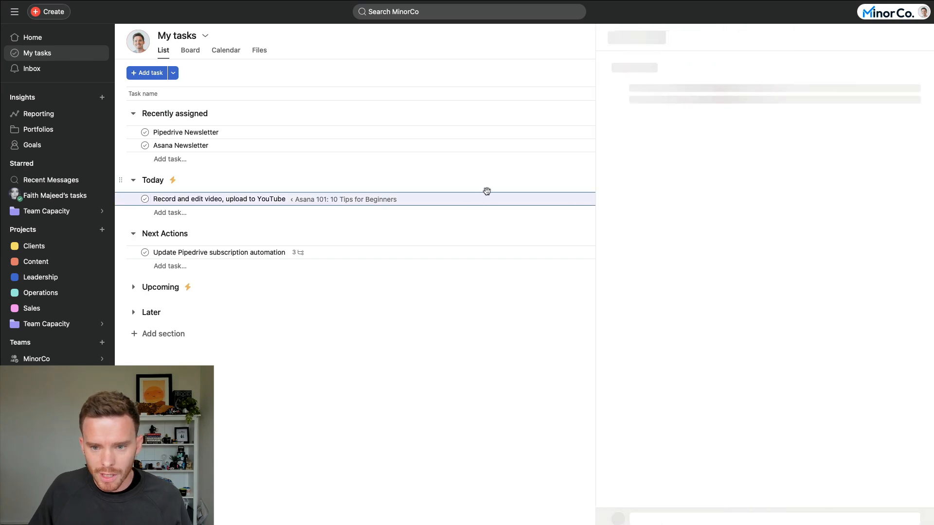
left_click(219, 198)
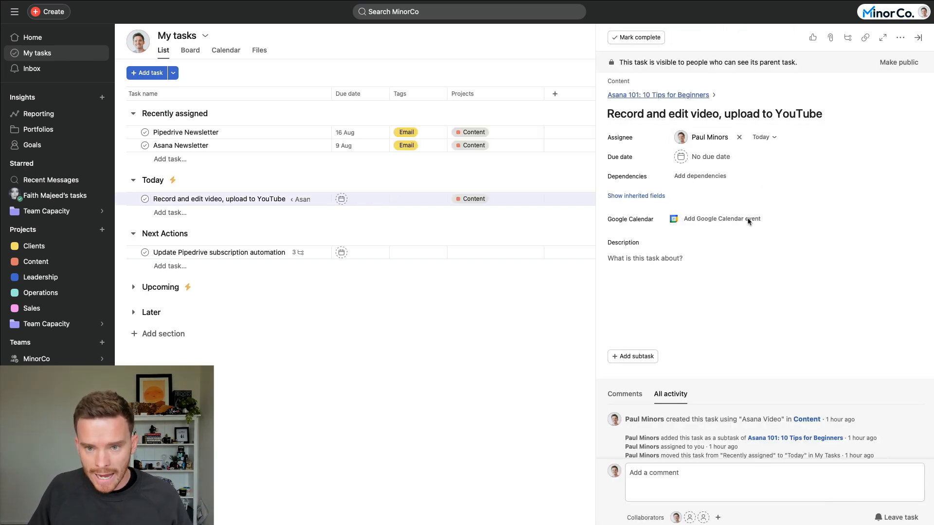
left_click(658, 94)
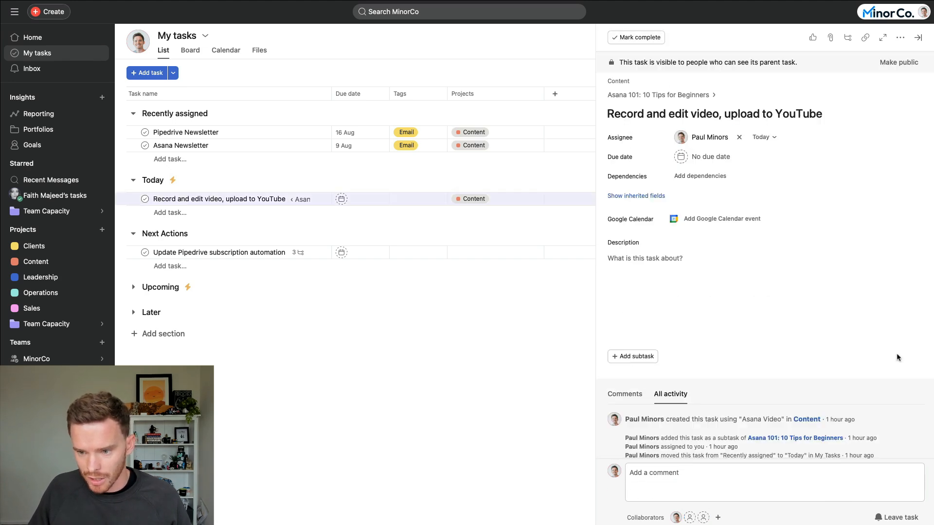
left_click(709, 157)
type("24/07/24")
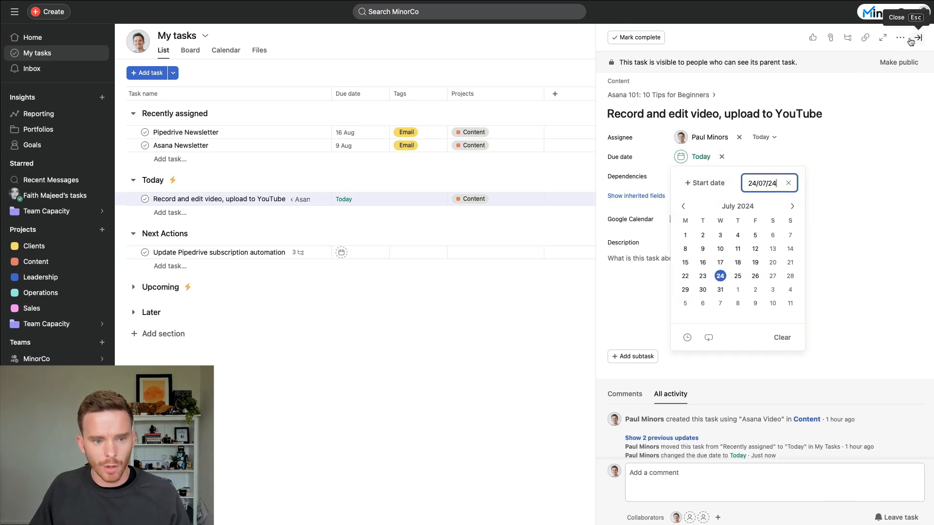
left_click(919, 38)
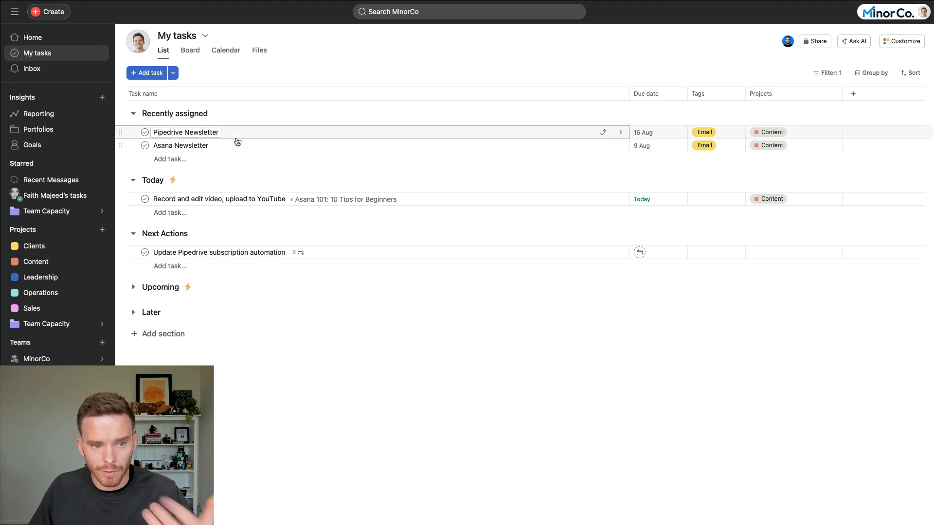
- Move the Pipedrive Newsletter task out of the Recently assigned section
left_click(643, 133)
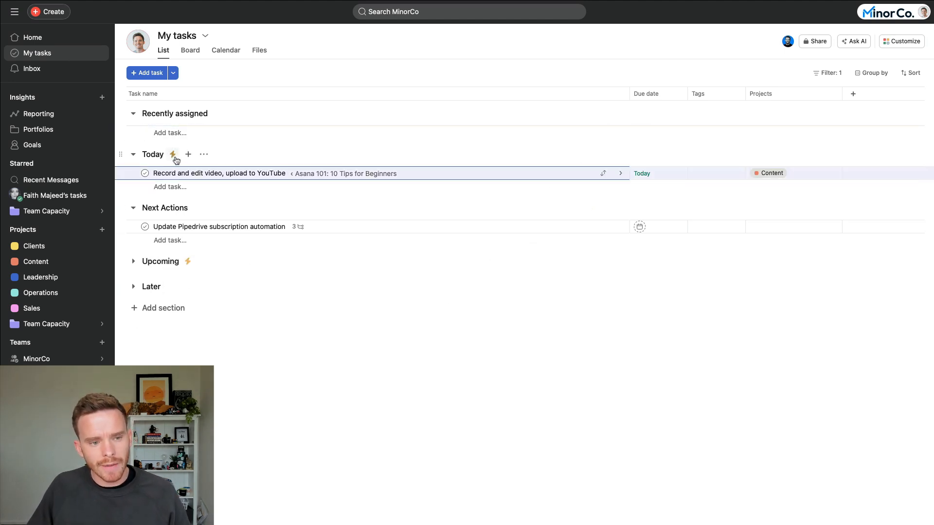
mouse_move(188, 270)
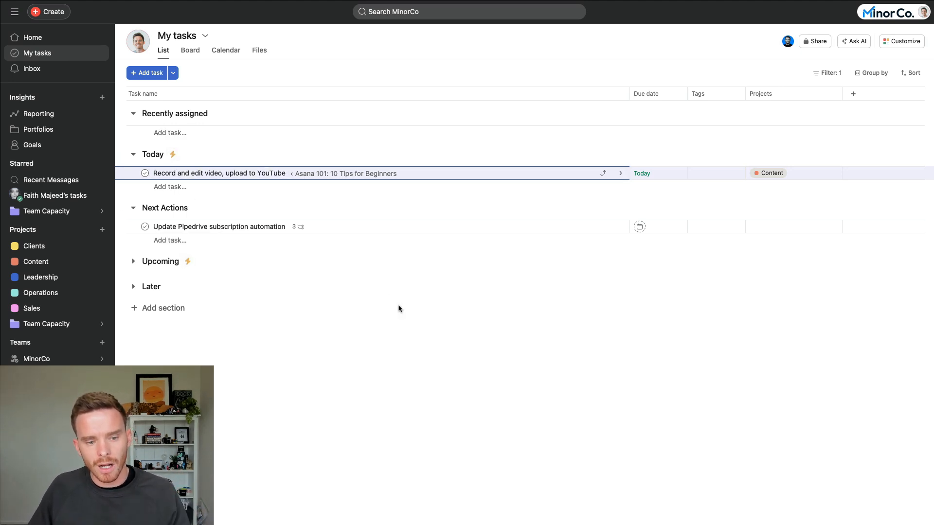
mouse_move(172, 265)
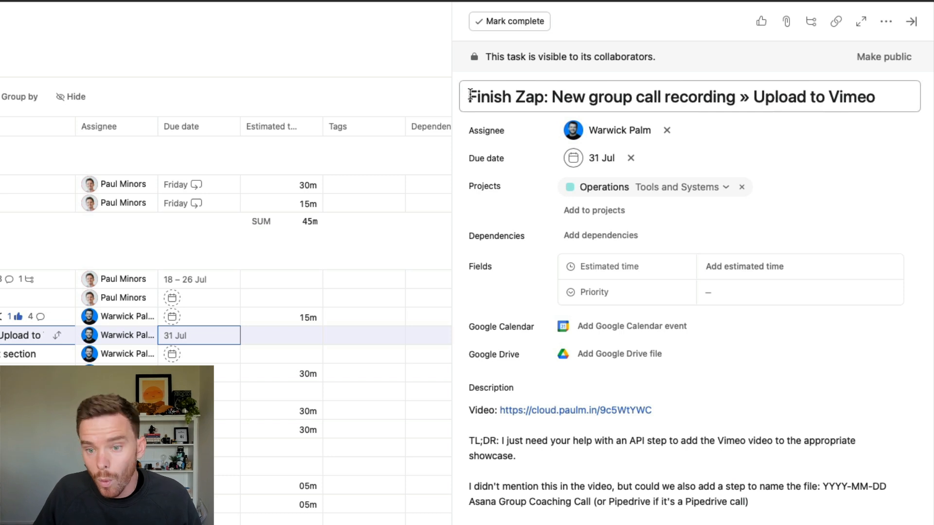
double_click(506, 96)
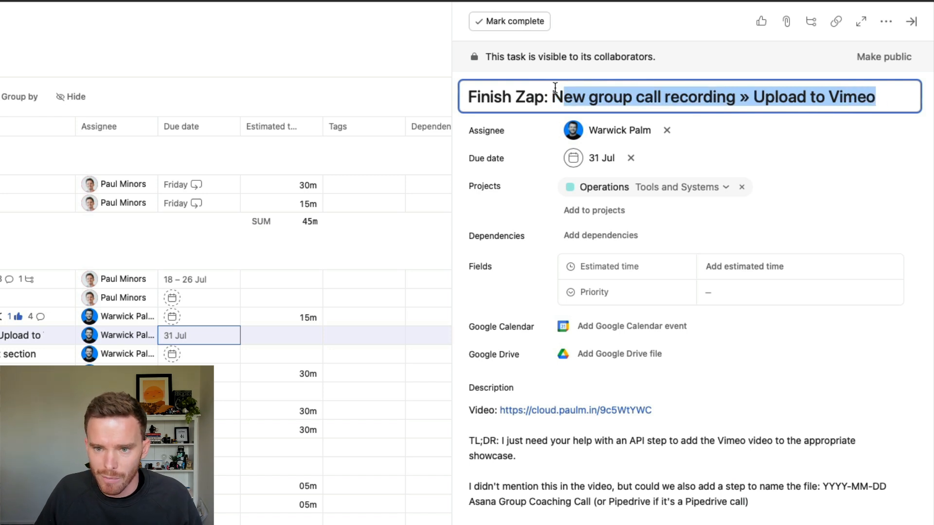
double_click(477, 97)
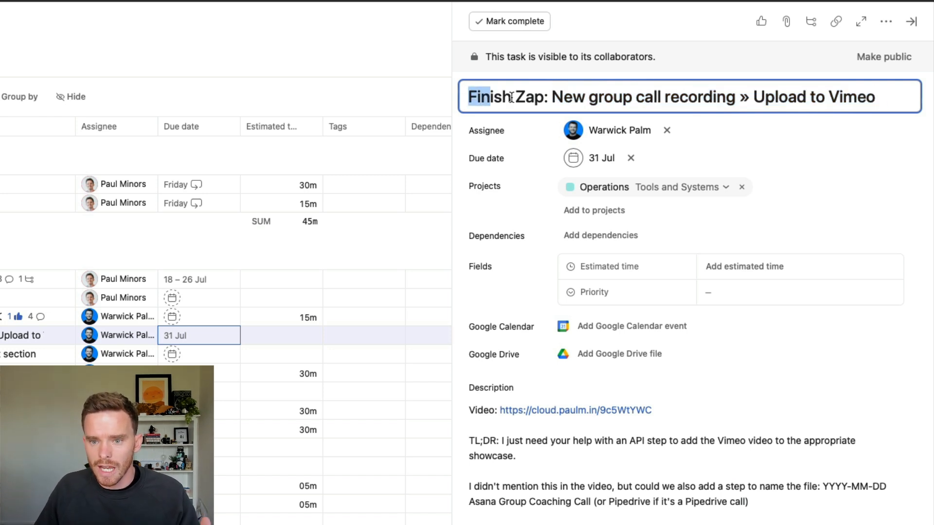
triple_click(672, 96)
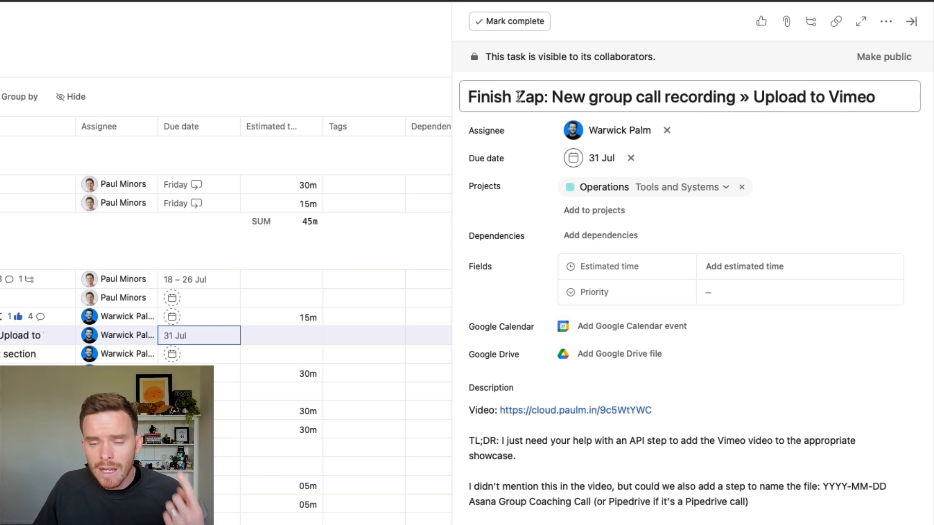
left_click(547, 96)
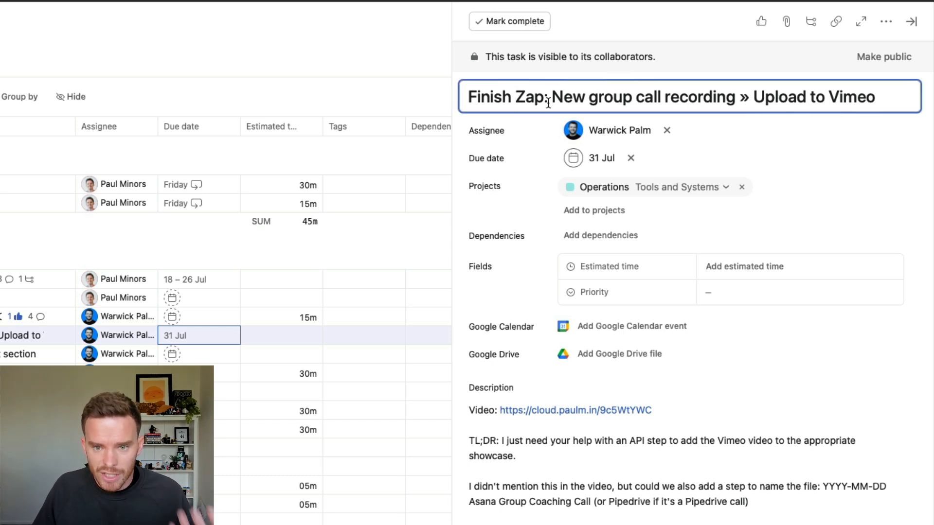
double_click(505, 97)
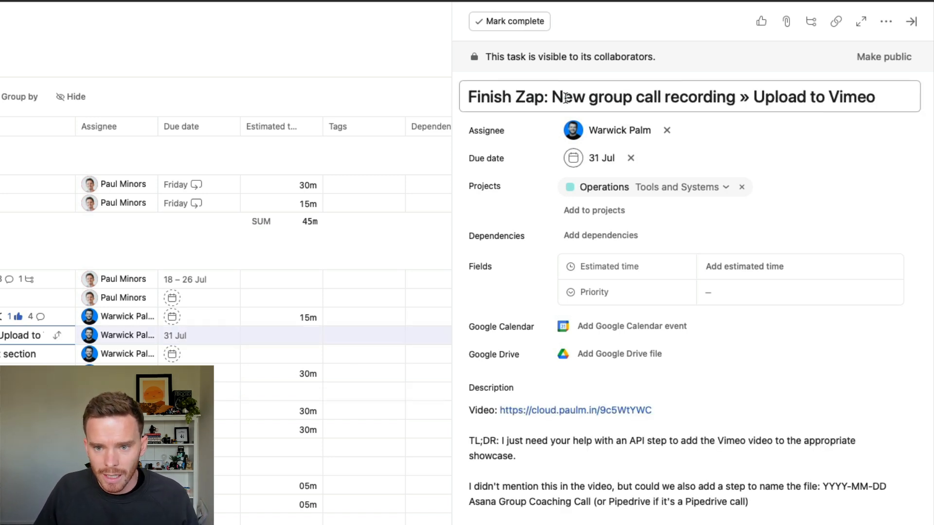
double_click(508, 96)
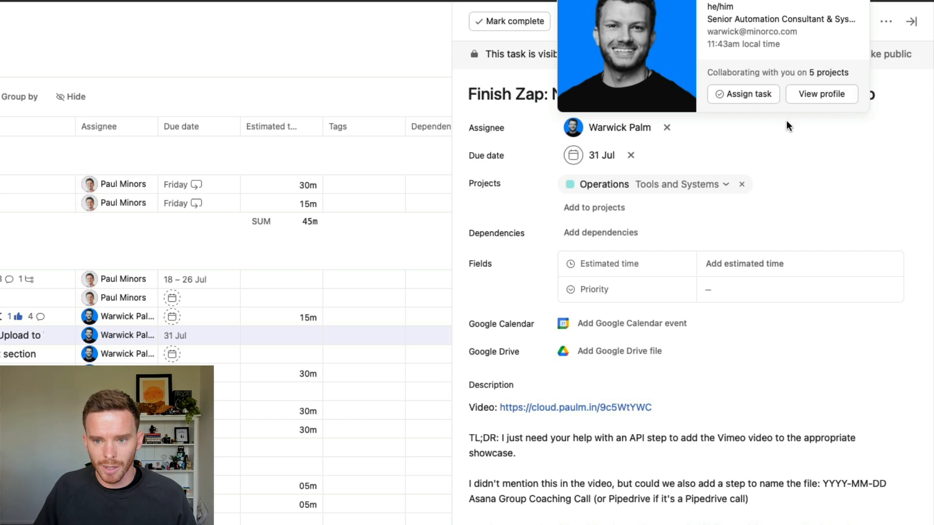
mouse_move(786, 150)
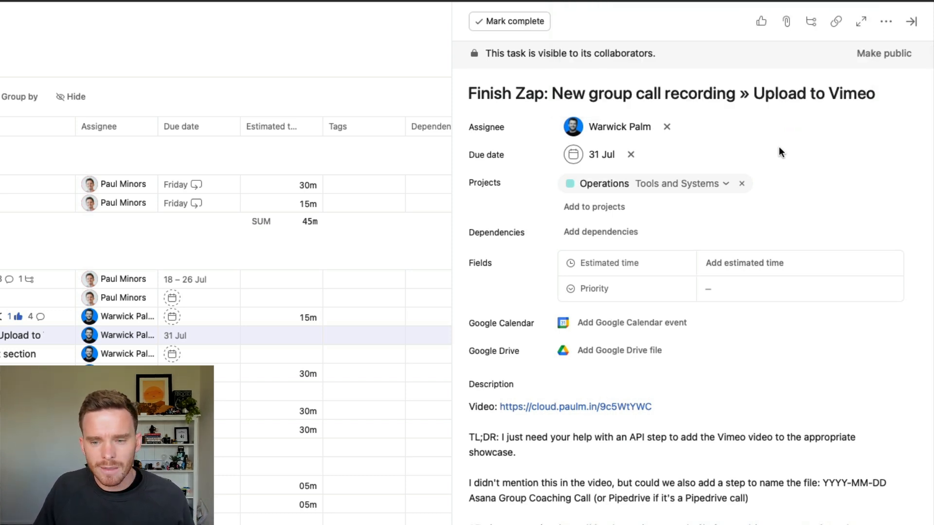
left_click(620, 126)
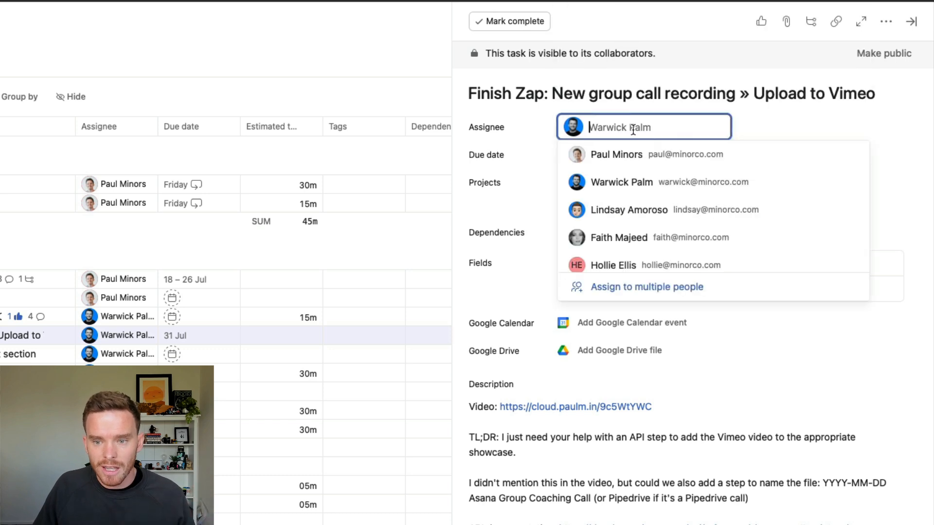
left_click(621, 182)
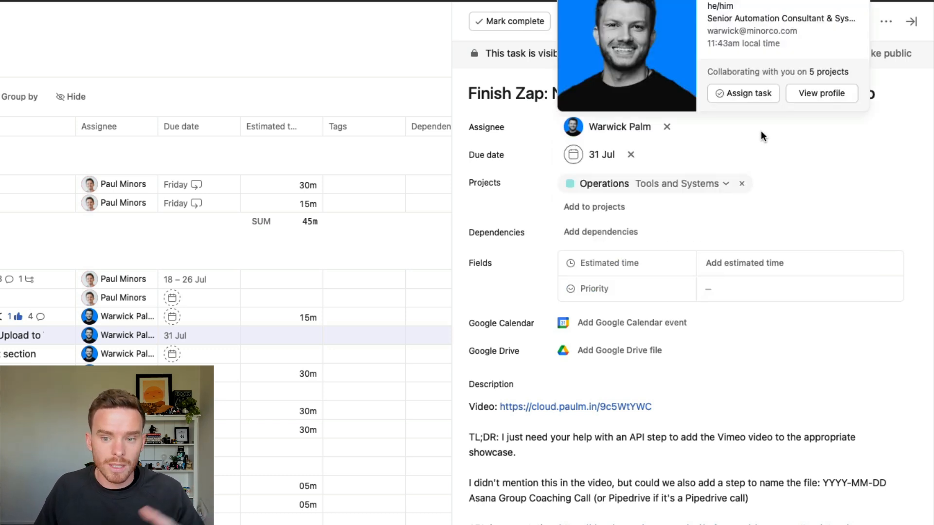
mouse_move(764, 137)
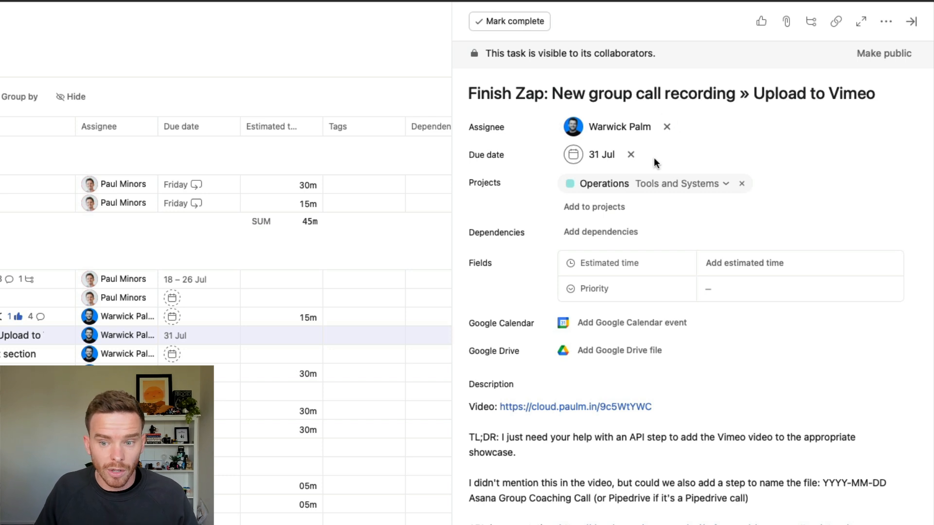
left_click(601, 155)
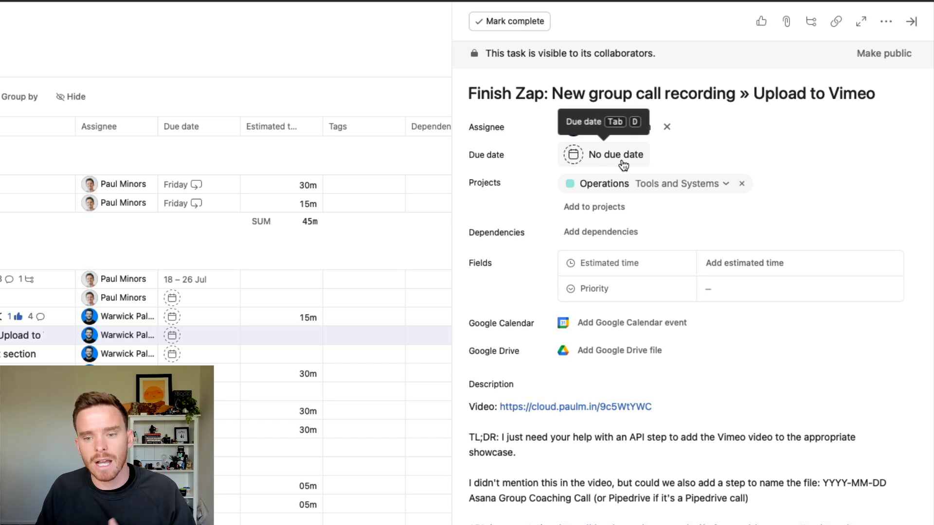
left_click(614, 154)
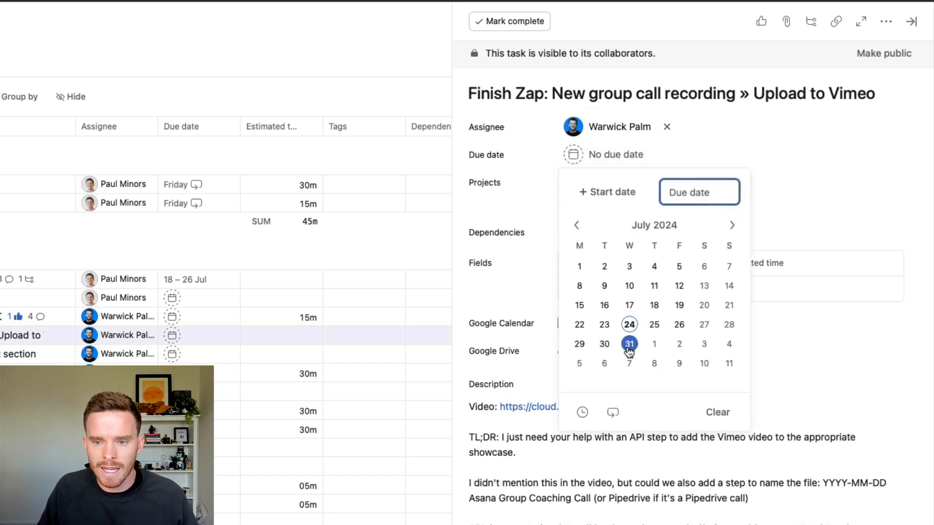
left_click(629, 344)
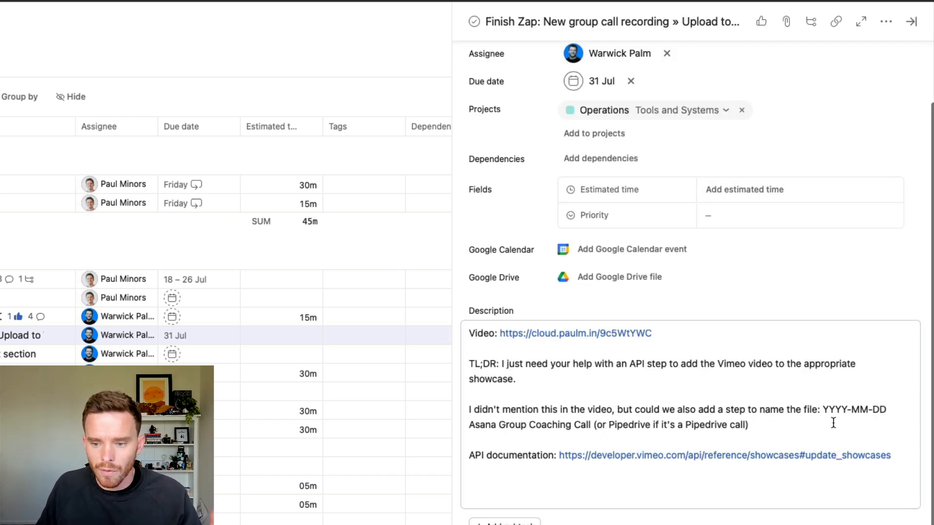
mouse_move(554, 331)
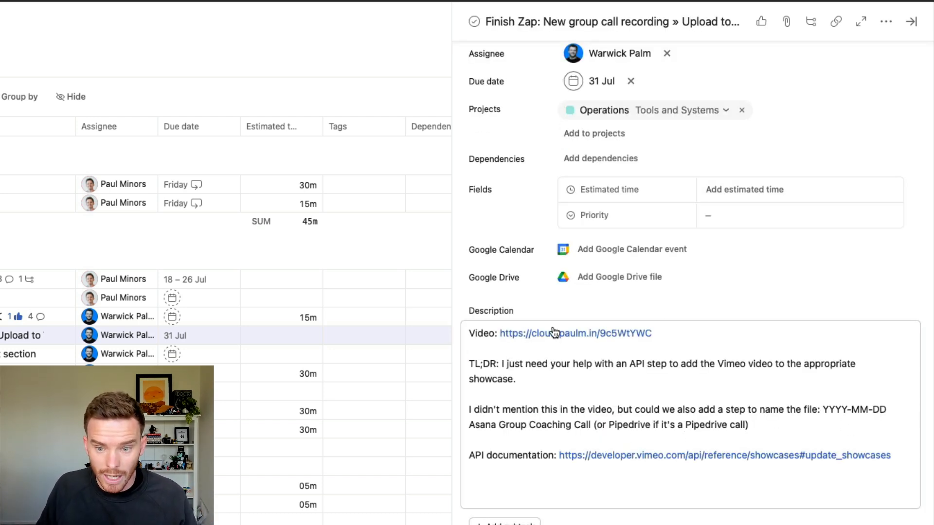
mouse_move(575, 333)
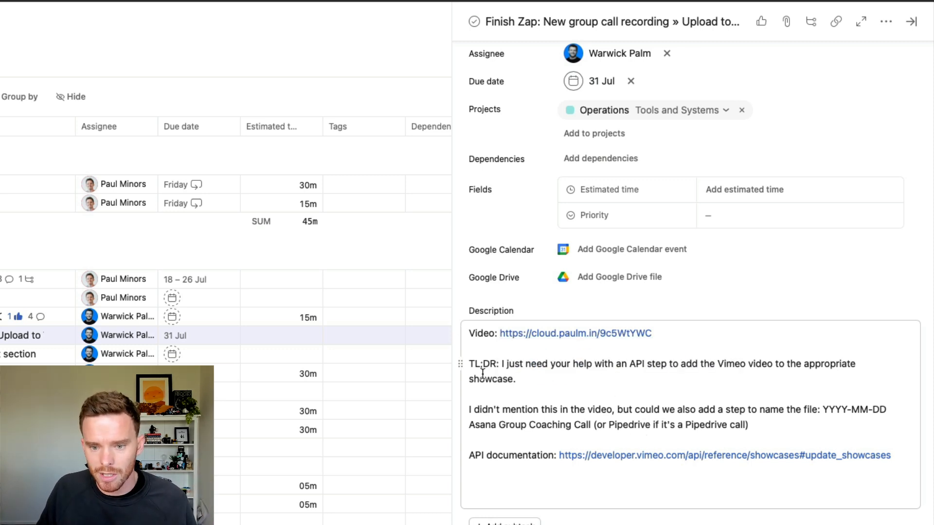
- Review the Finish Zap task's description, then switch to the My tasks list
left_click_drag(469, 364, 749, 425)
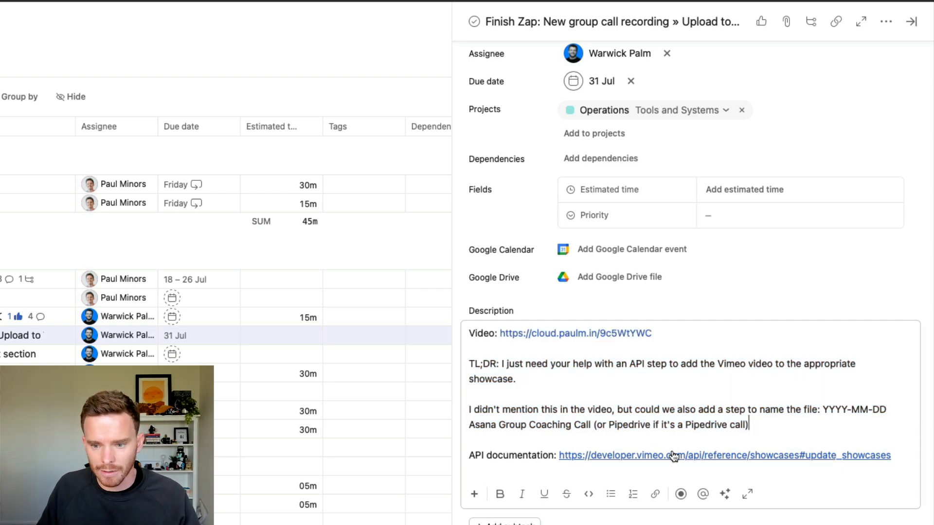
mouse_move(710, 418)
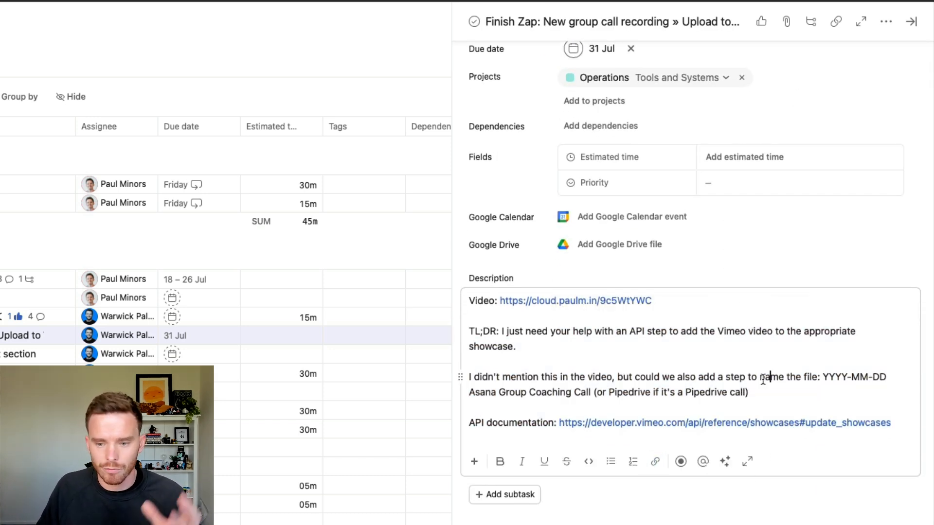
scroll("down", 3)
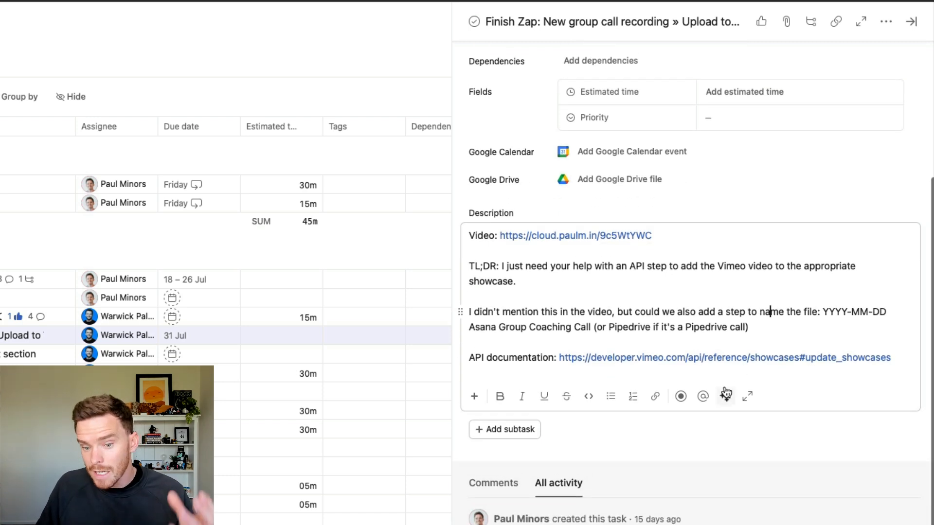
left_click(505, 429)
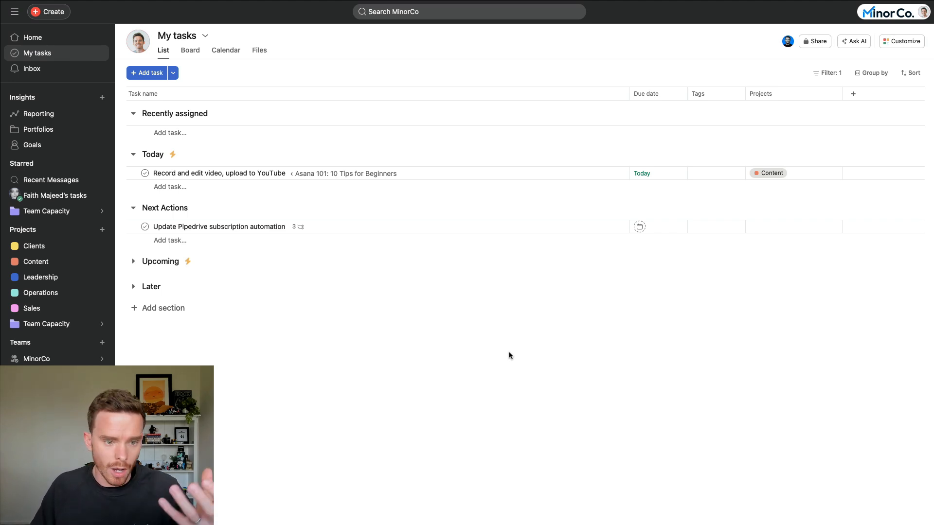
mouse_move(58, 309)
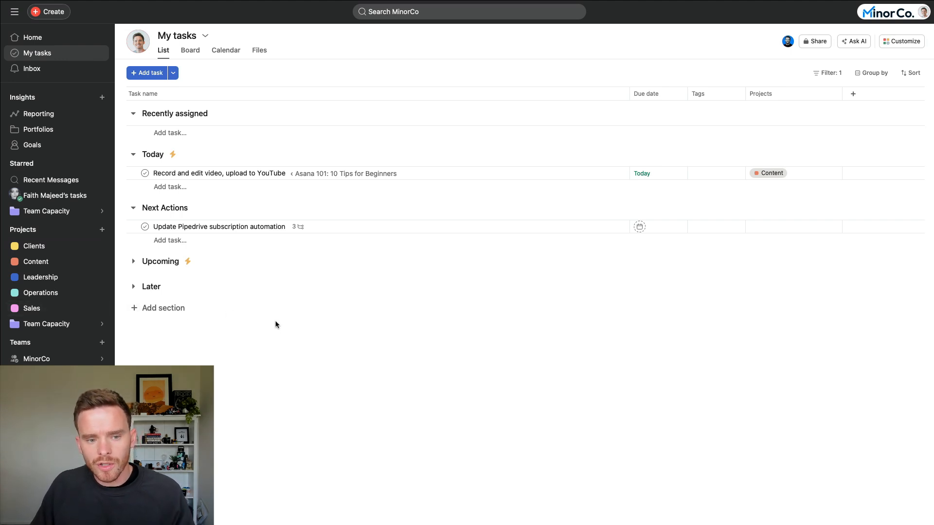
- Create a 'Buy milk' task under Today and view its details showing it is private
left_click(219, 173)
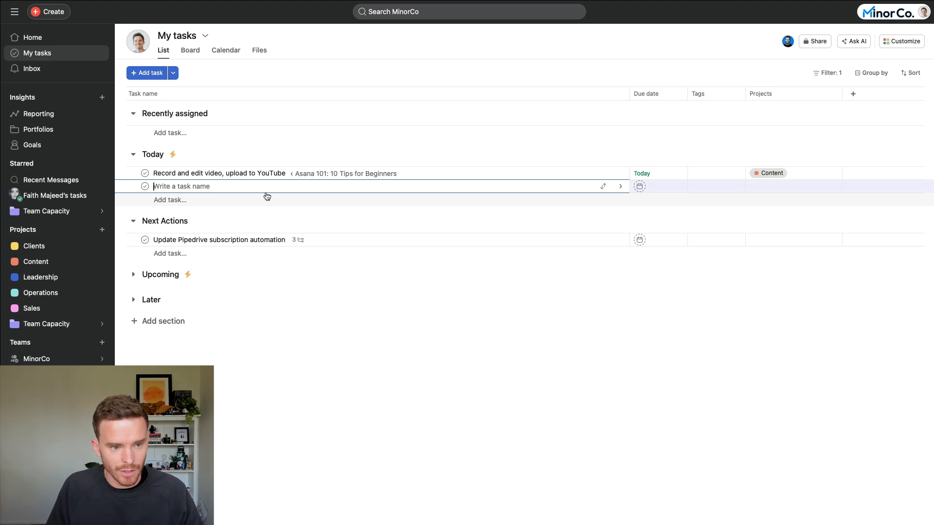
type("Buy")
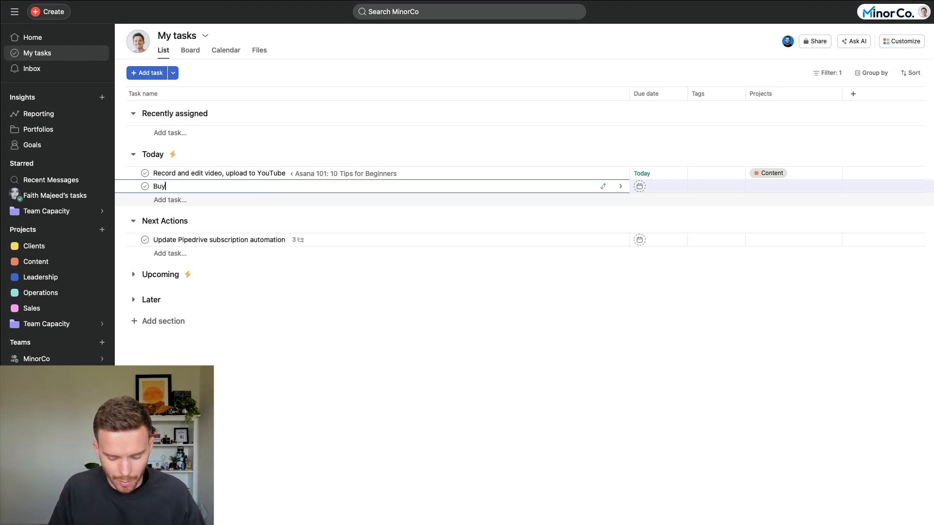
type("milk")
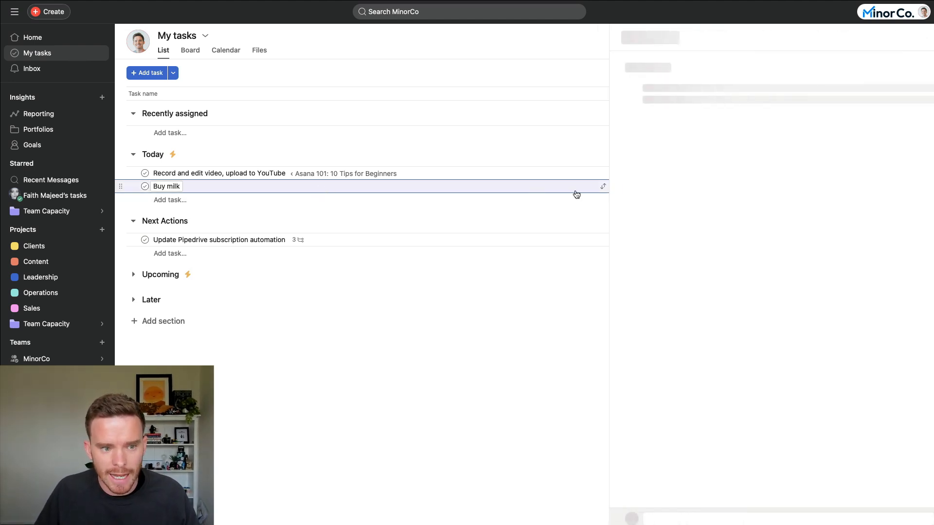
left_click(167, 187)
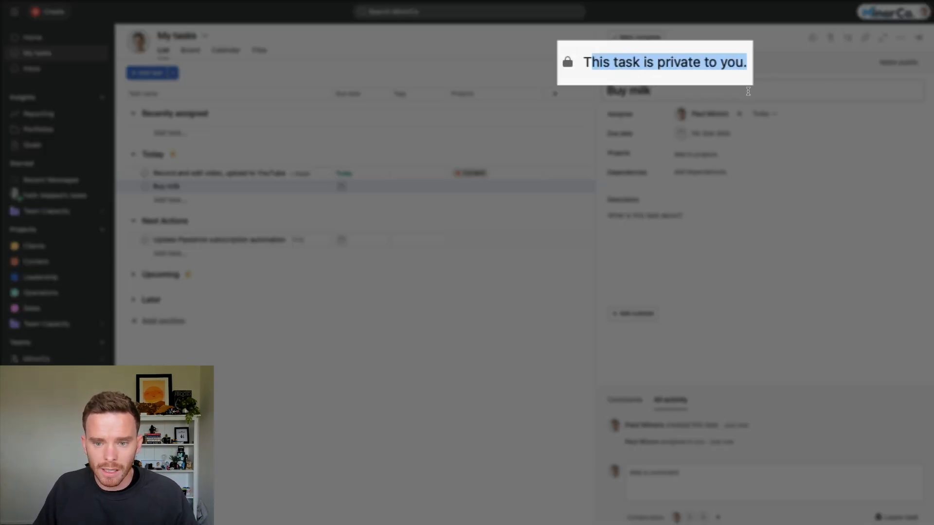
left_click(655, 90)
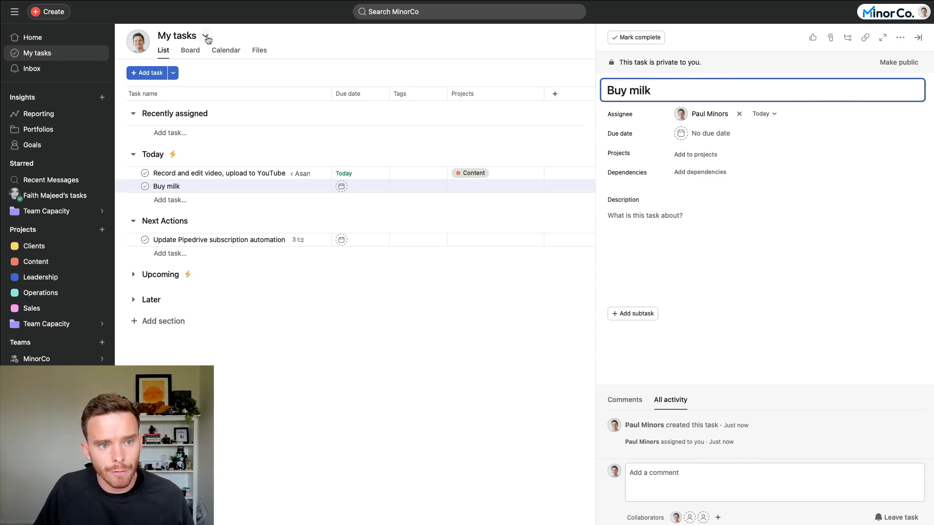
- View the Add tasks via Email address and attachment rules for My tasks, then dismiss it
left_click(206, 36)
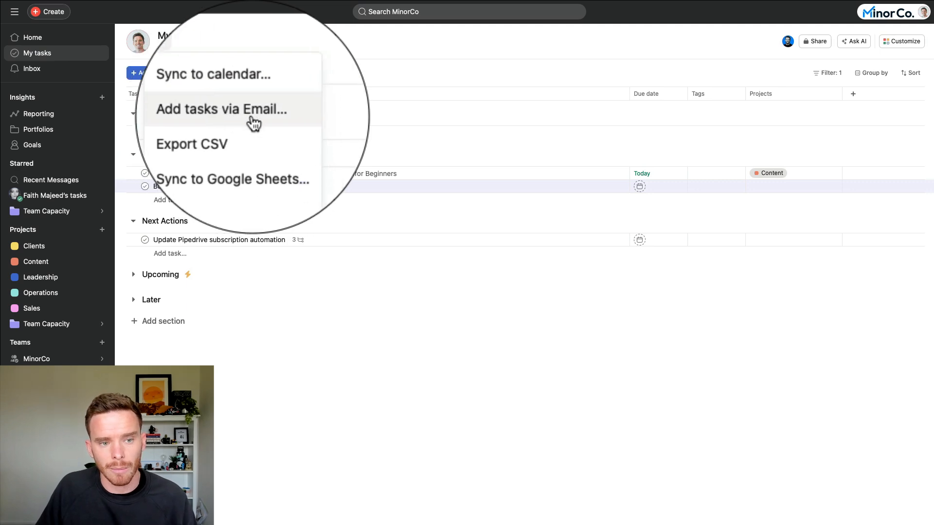
left_click(221, 109)
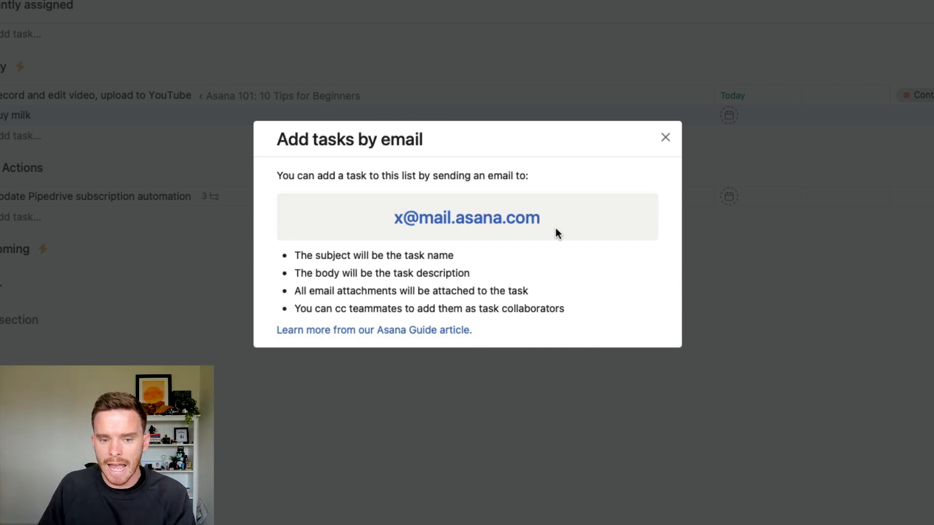
mouse_move(486, 253)
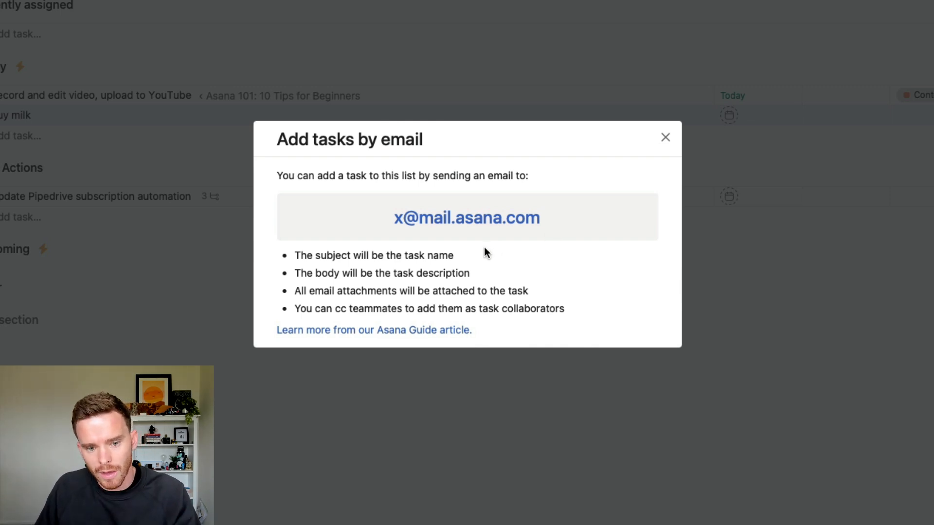
left_click_drag(293, 255, 453, 255)
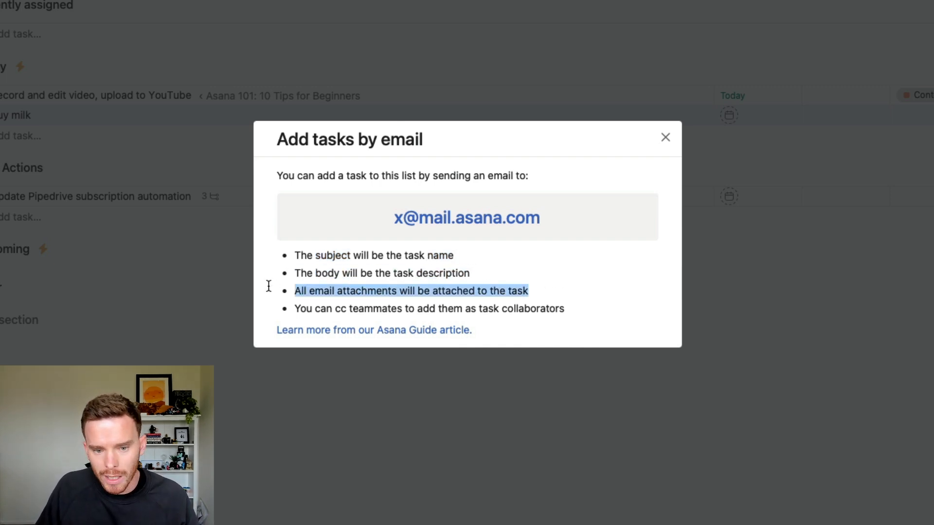
left_click(665, 137)
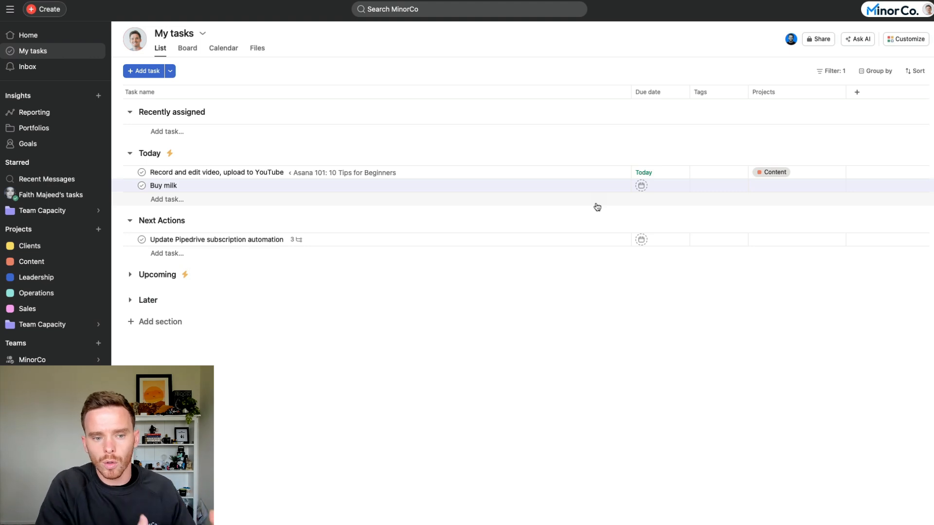
- Create a 'Send monthly sales update to team' task under Today
left_click(216, 173)
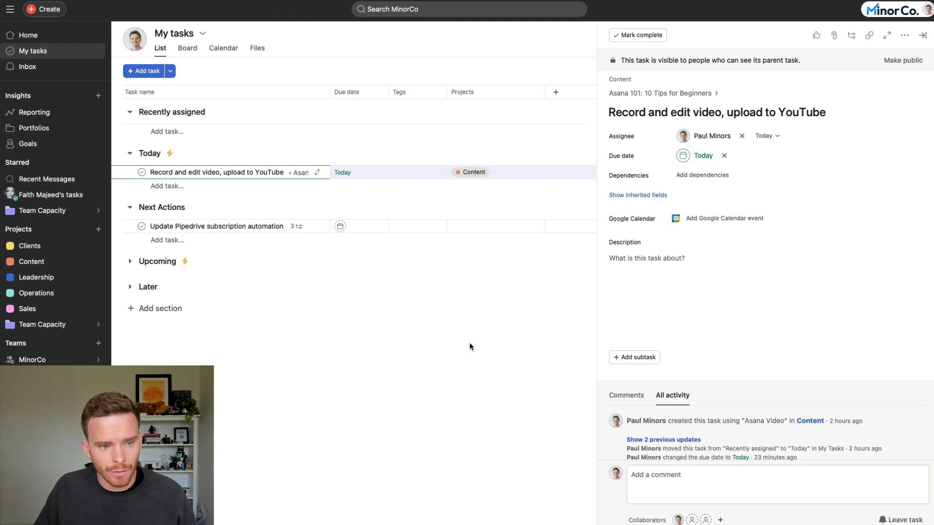
left_click(144, 71)
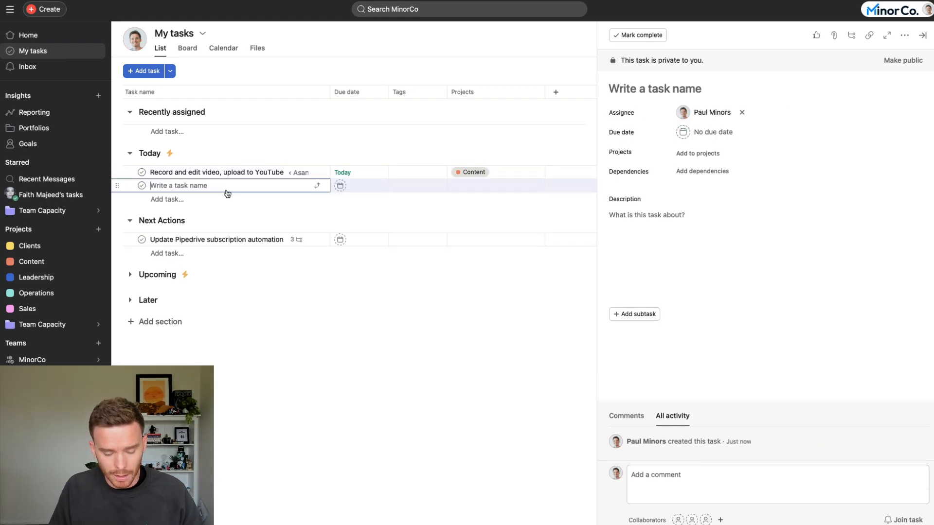
type("Send monthly sales update to team")
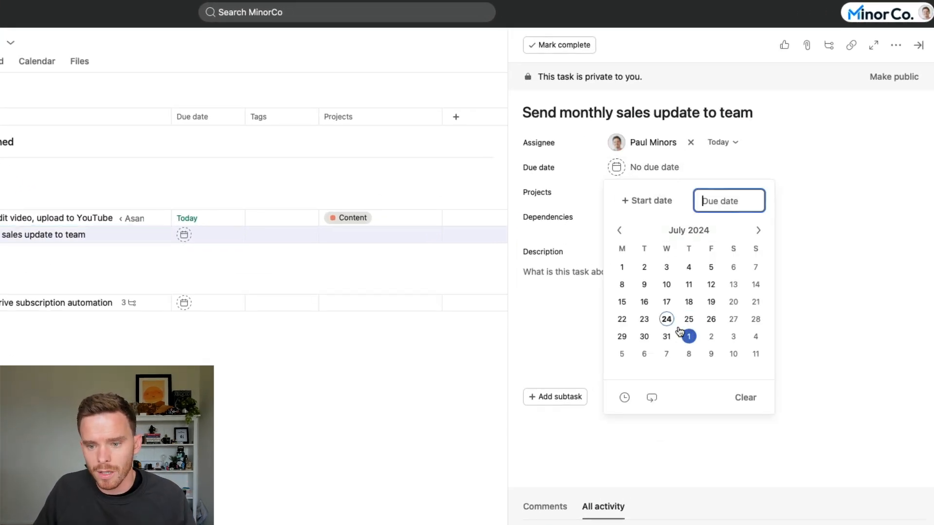
- Set the task due 1 Aug, repeating monthly on the same date
left_click(689, 337)
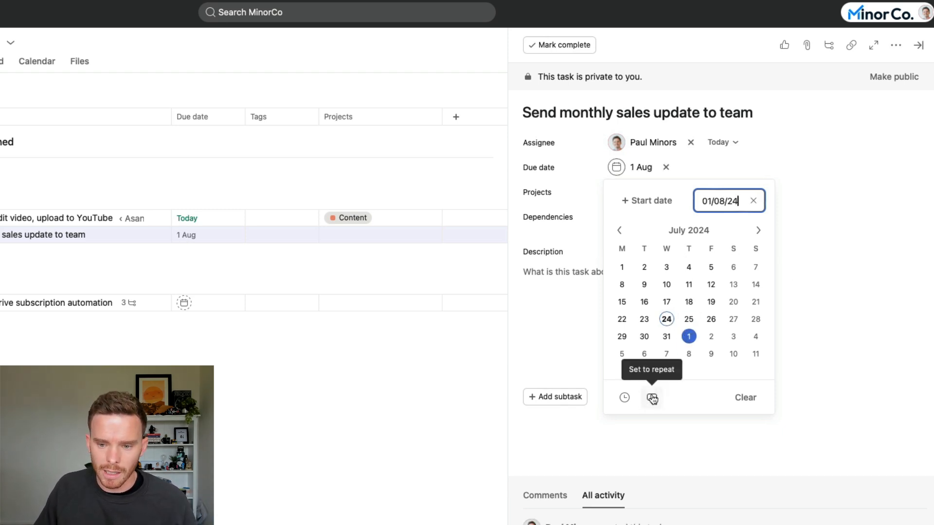
left_click(651, 397)
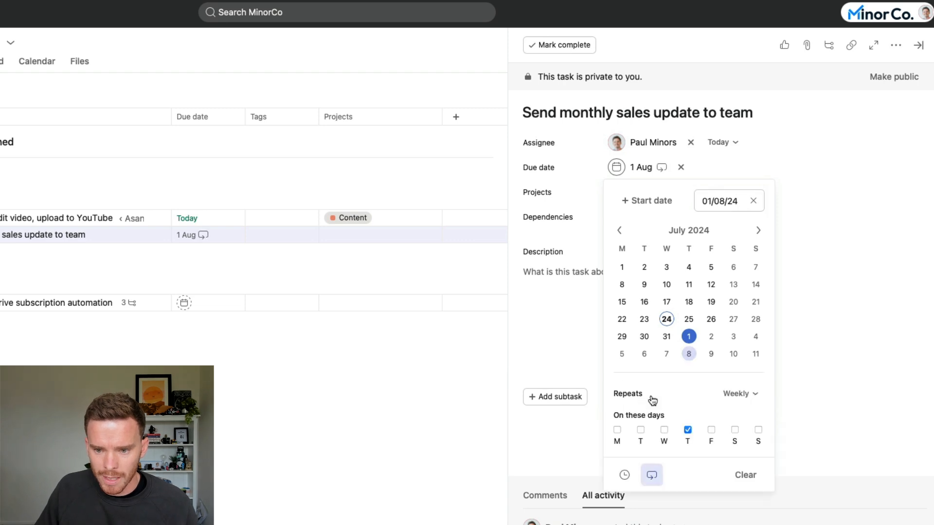
left_click(739, 394)
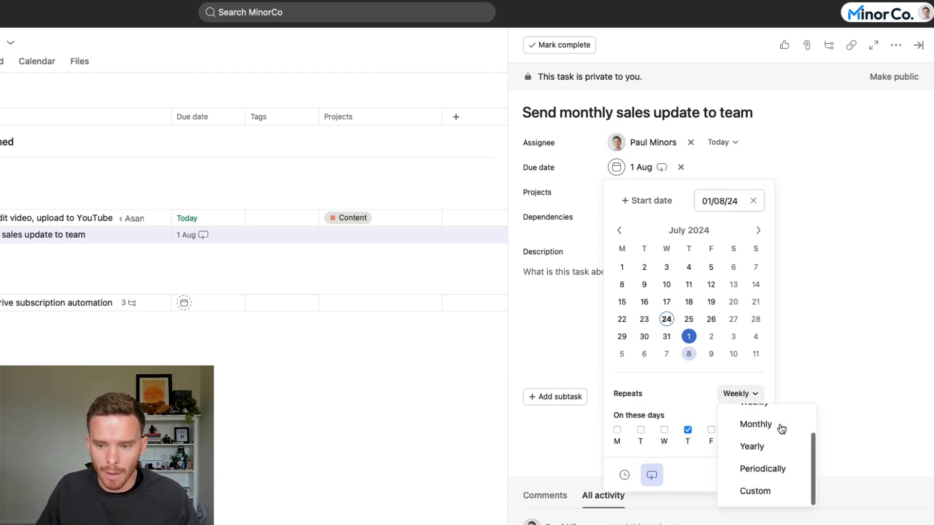
left_click(755, 491)
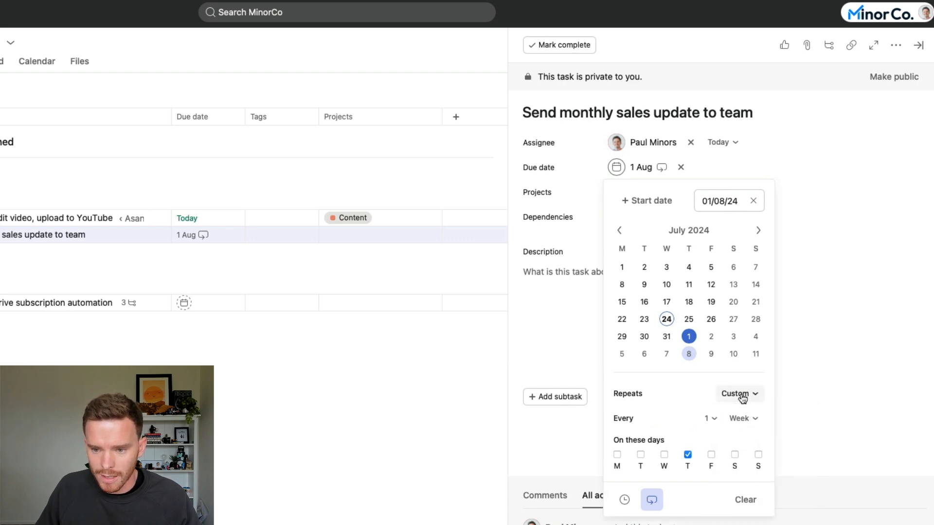
left_click(738, 395)
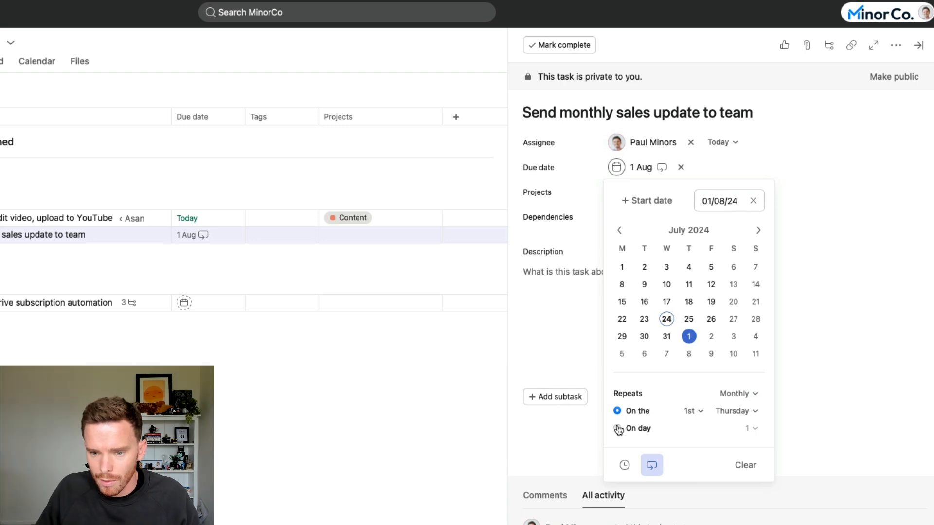
left_click(617, 428)
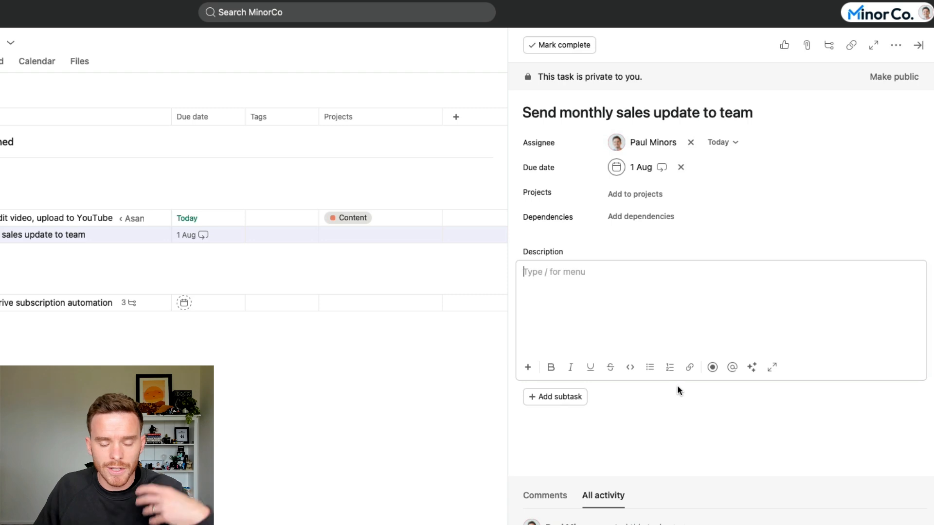
mouse_move(558, 45)
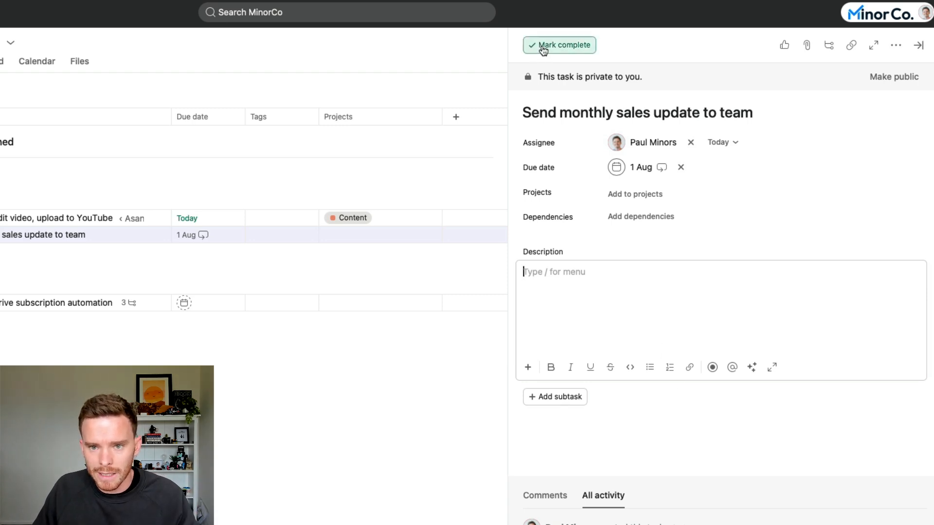
left_click(559, 44)
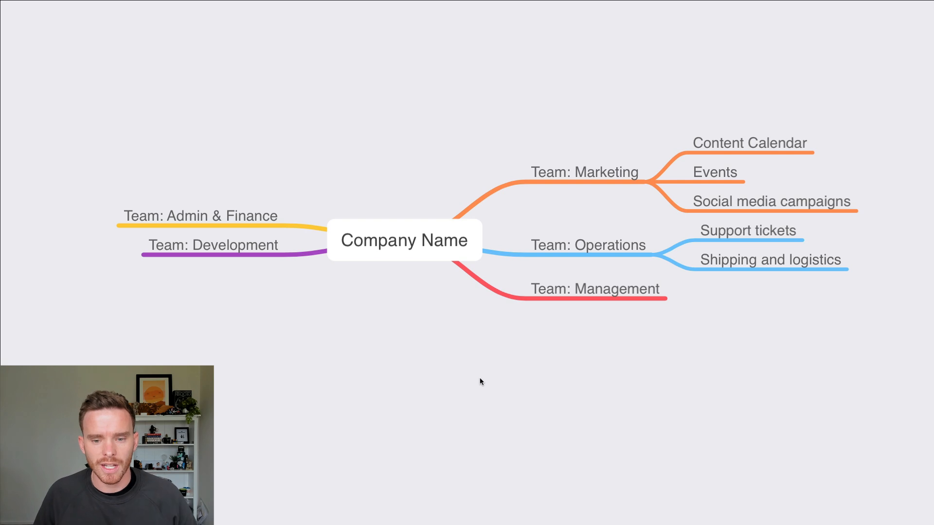
mouse_move(471, 379)
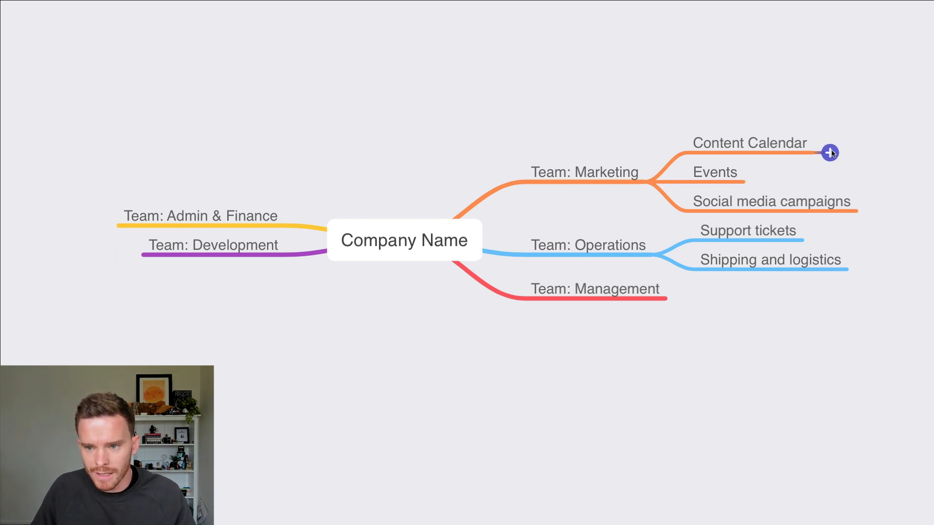
- Name the new Content Calendar child node 'Planning'
type("Pl")
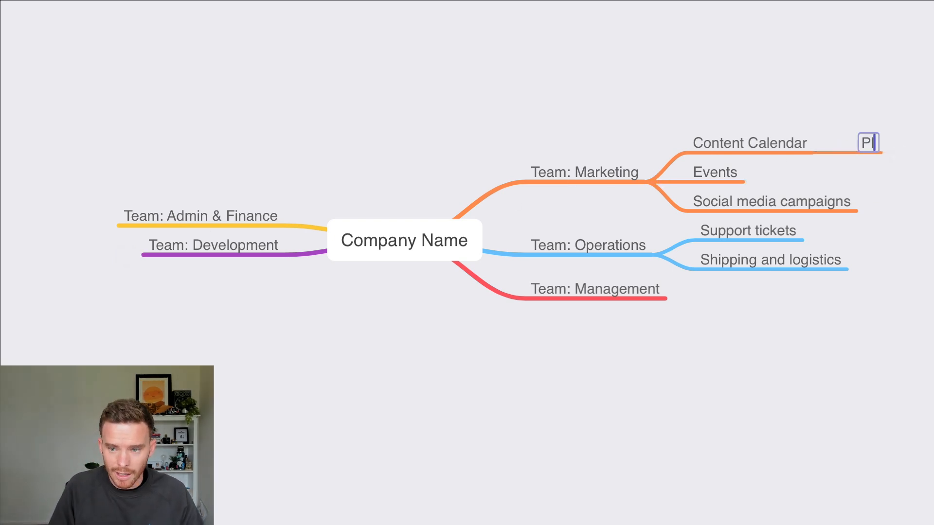
type("Planning")
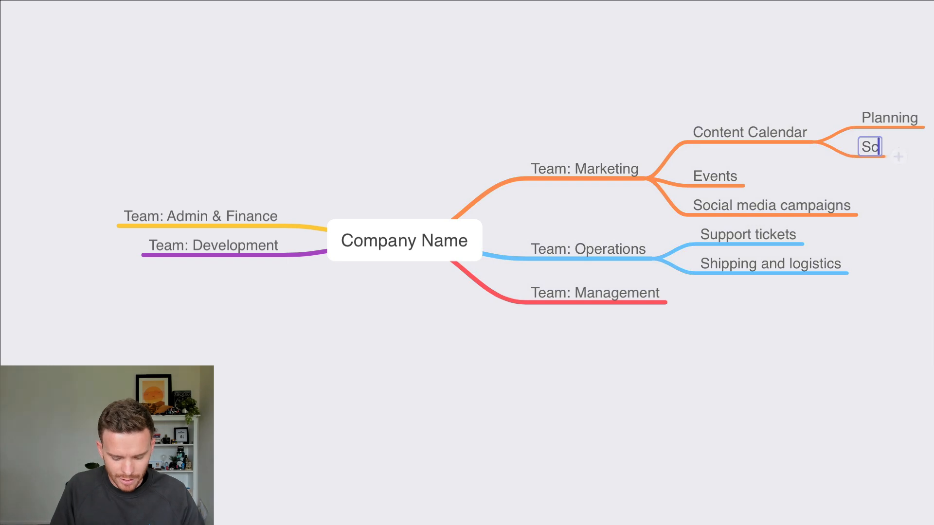